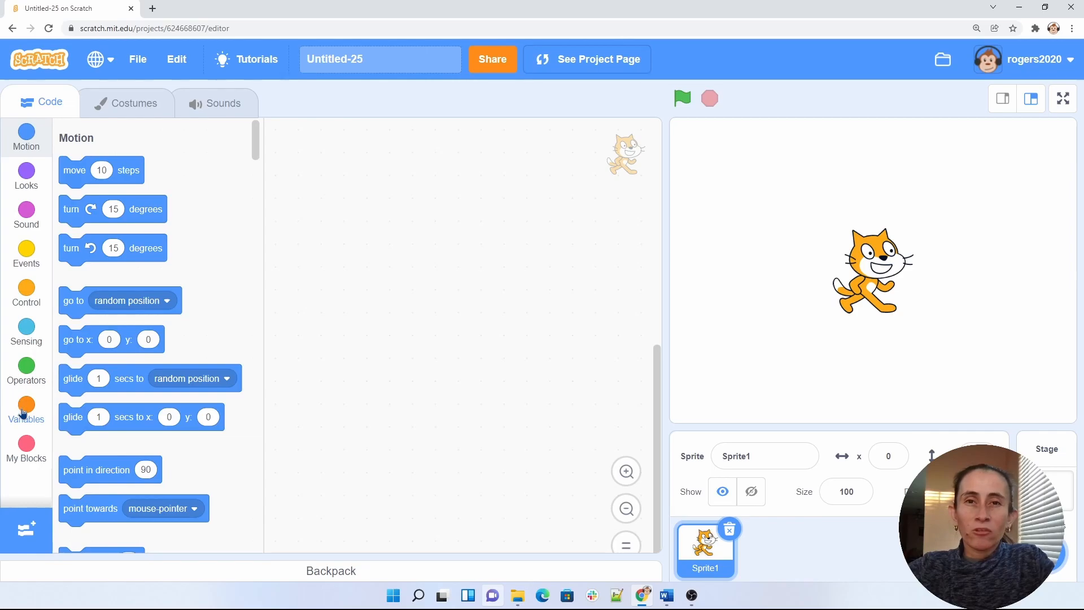
# - Show Sprite1's Variables blocks, scrolled to the top where 'my variable' is listed
pyautogui.click(26, 406)
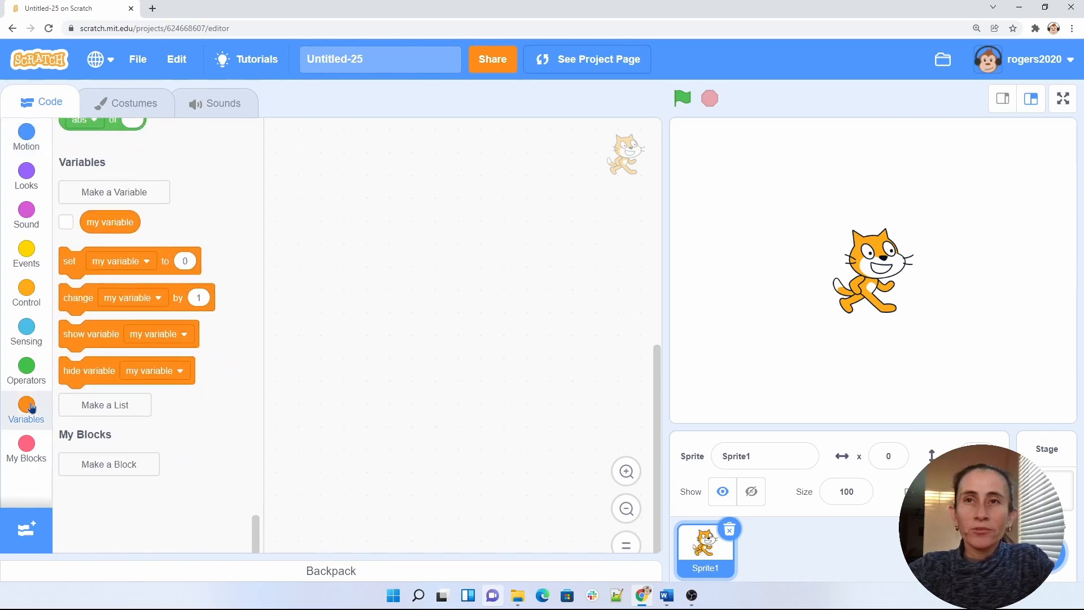
pyautogui.scroll(3)
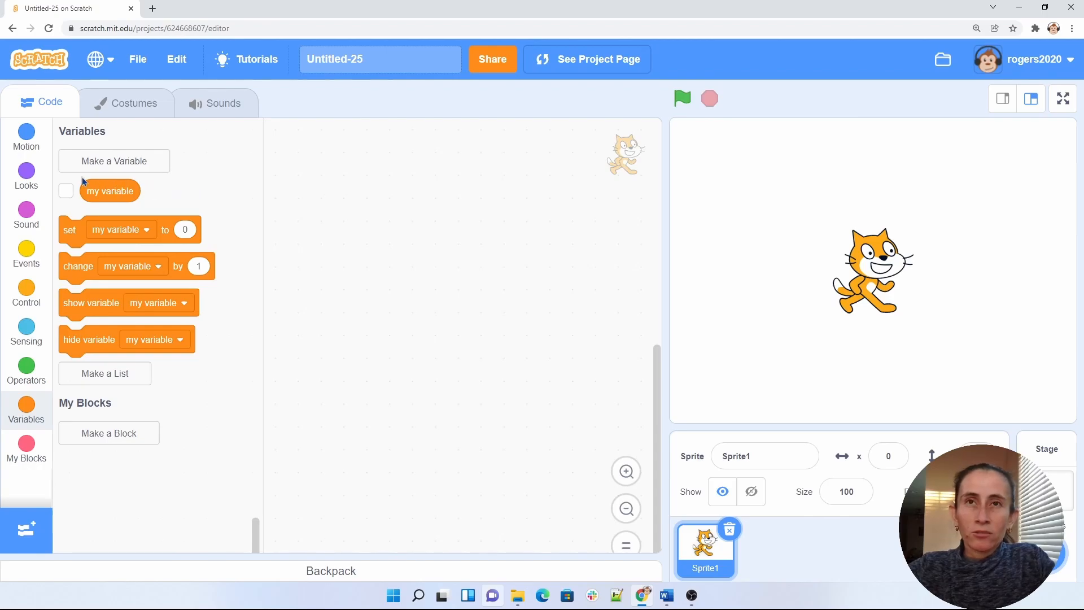
pyautogui.moveTo(90, 190)
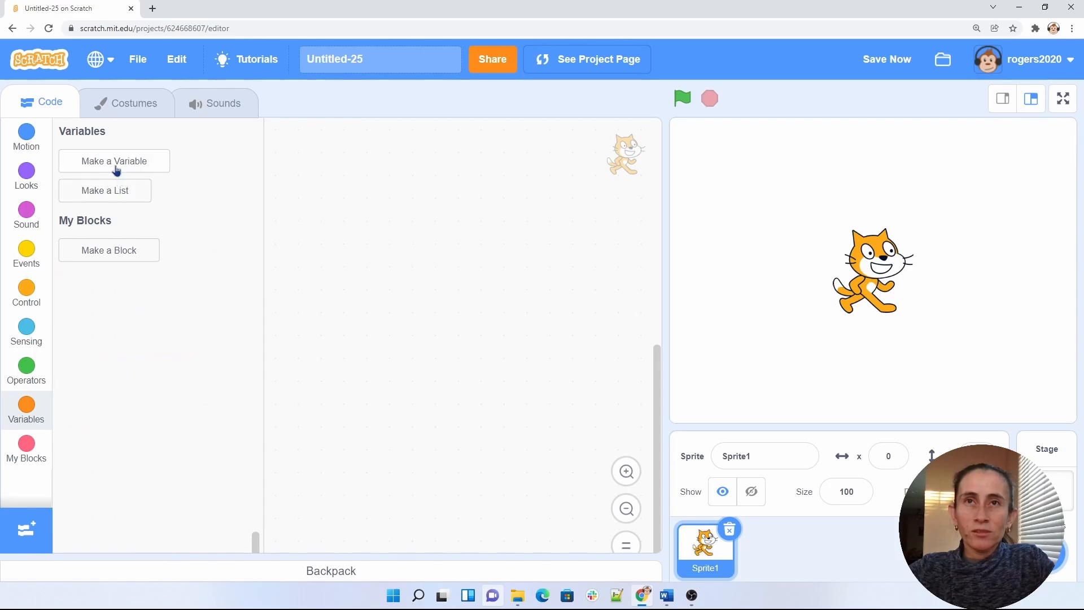
# - Create three variables named integer, string and decimal
pyautogui.click(114, 161)
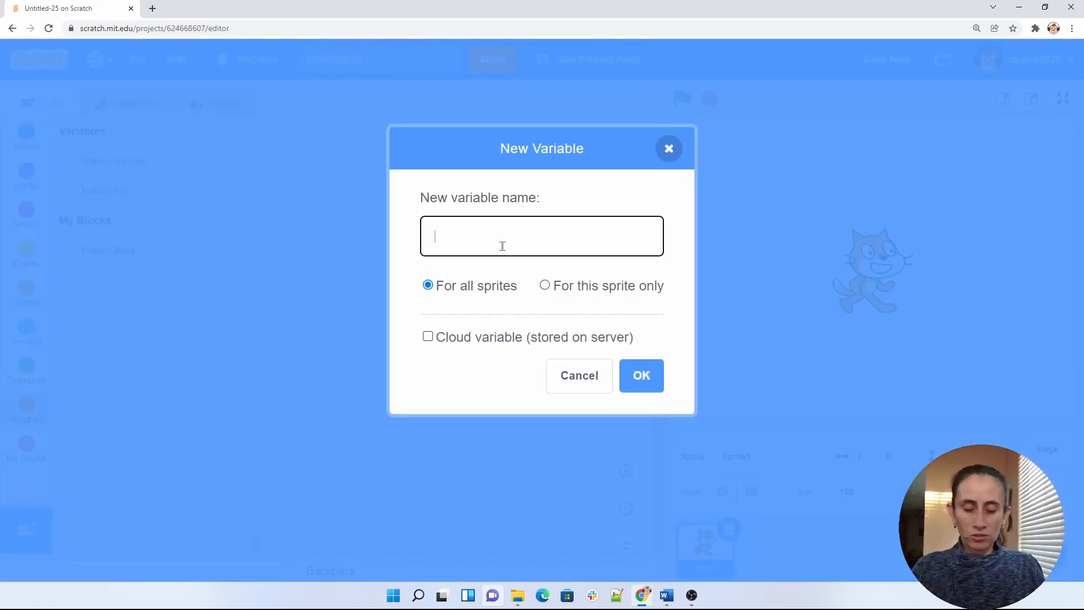
pyautogui.write('integer')
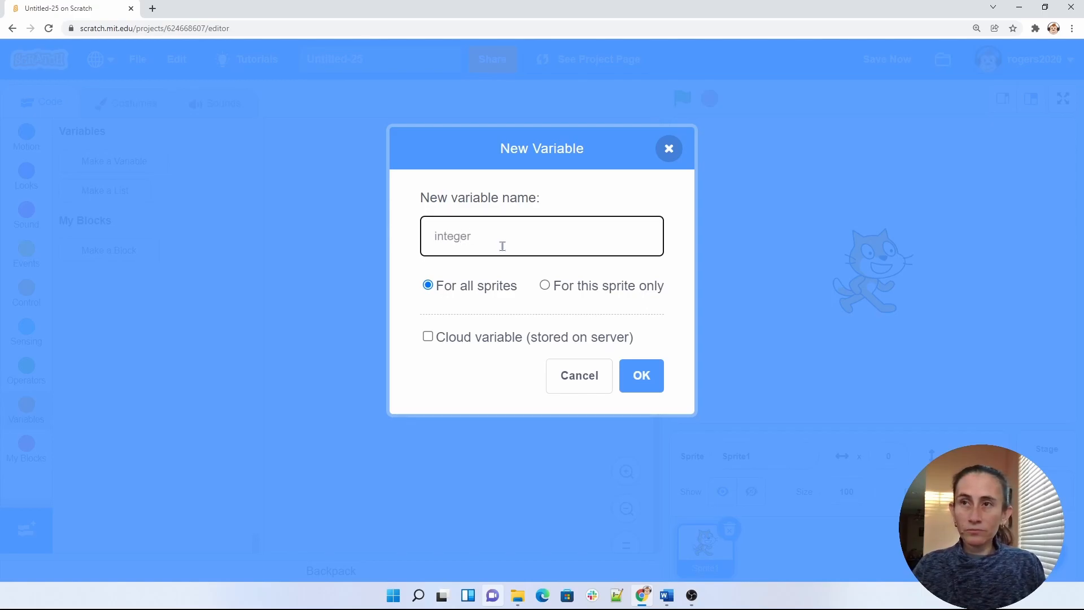
pyautogui.click(640, 376)
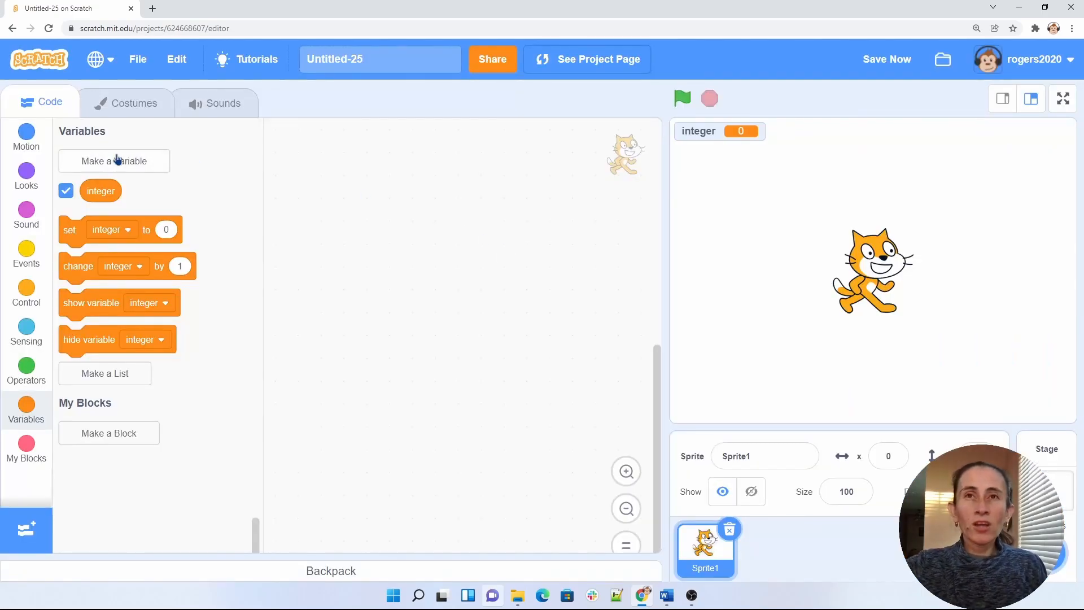
pyautogui.moveTo(114, 161)
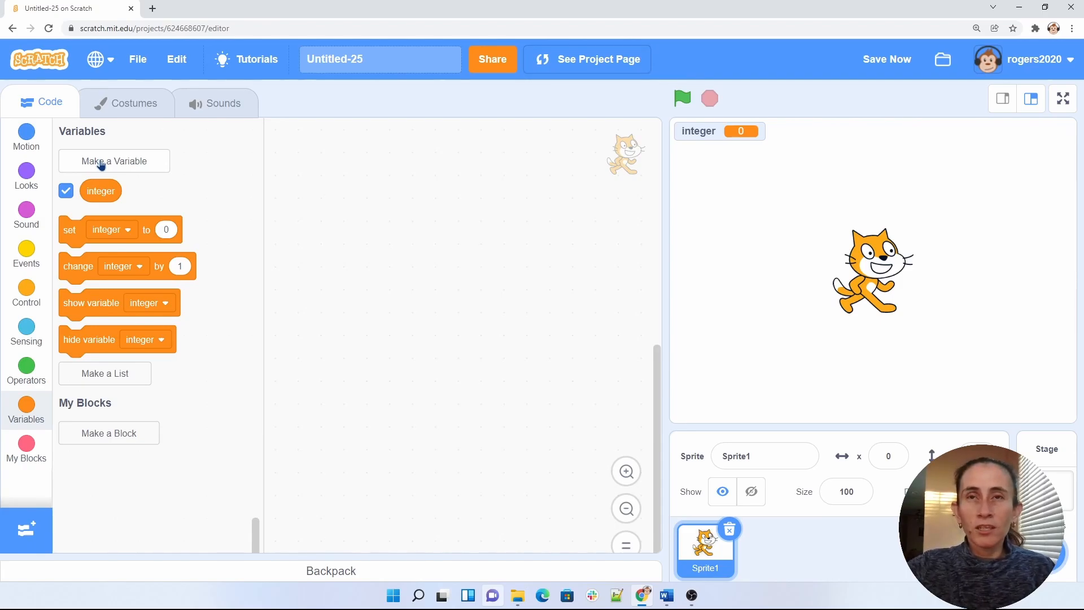
pyautogui.click(114, 160)
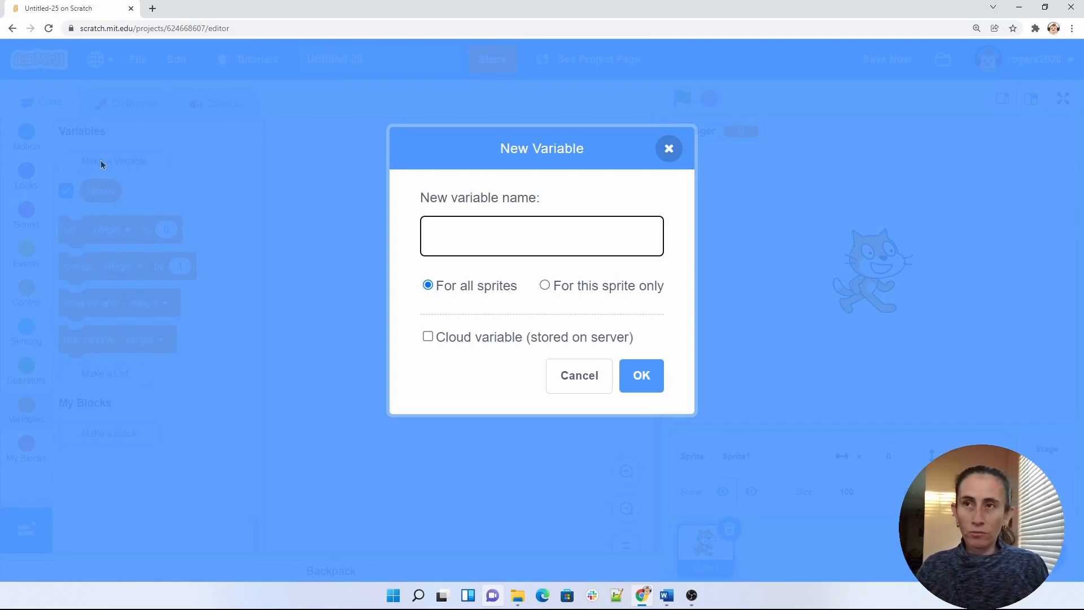
pyautogui.write('st')
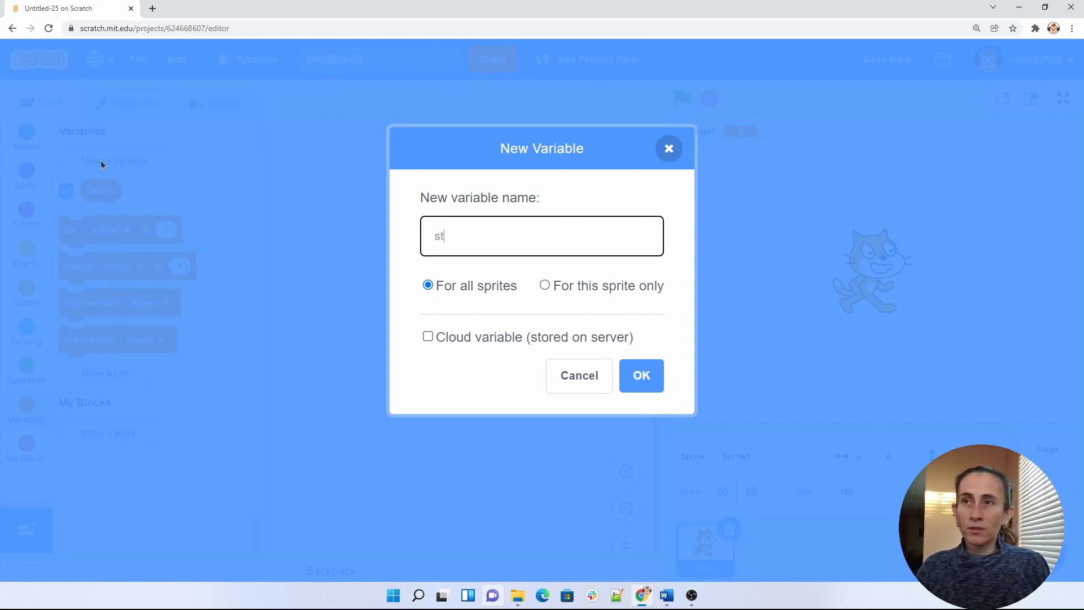
pyautogui.click(640, 376)
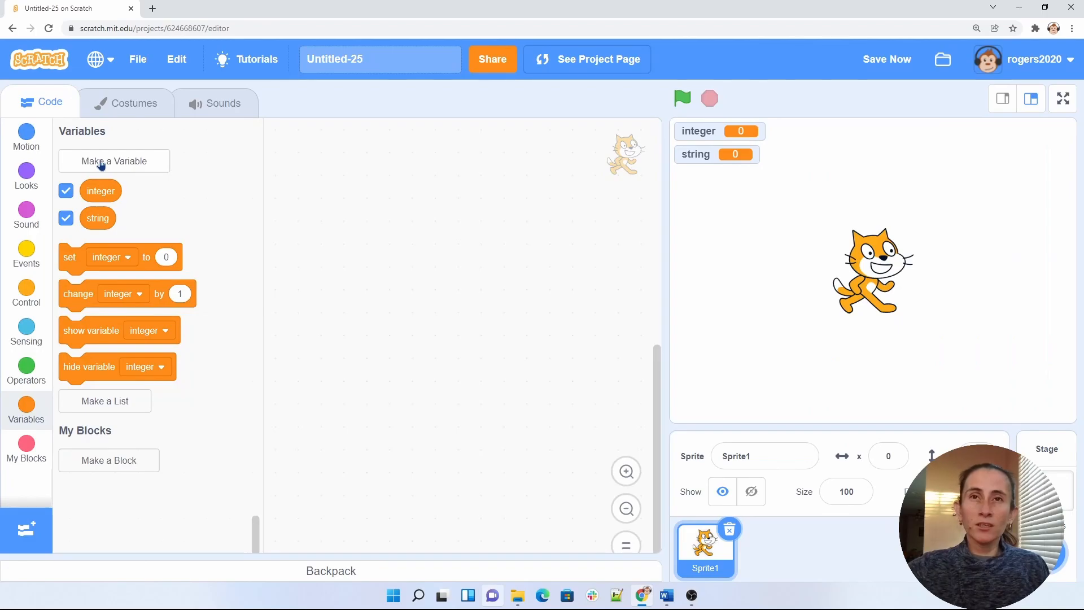
pyautogui.click(114, 160)
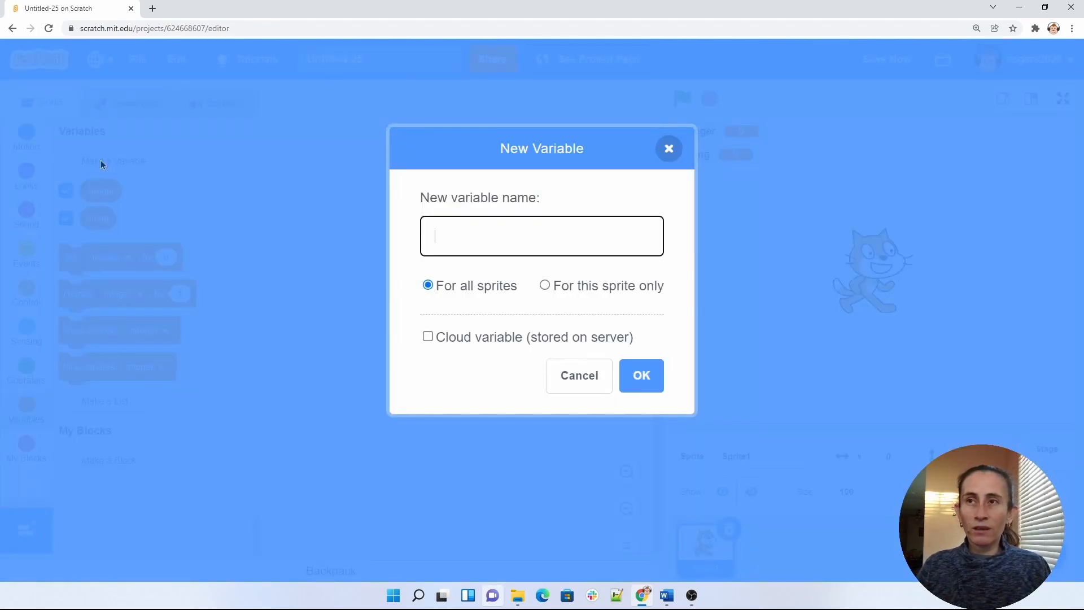
pyautogui.click(578, 376)
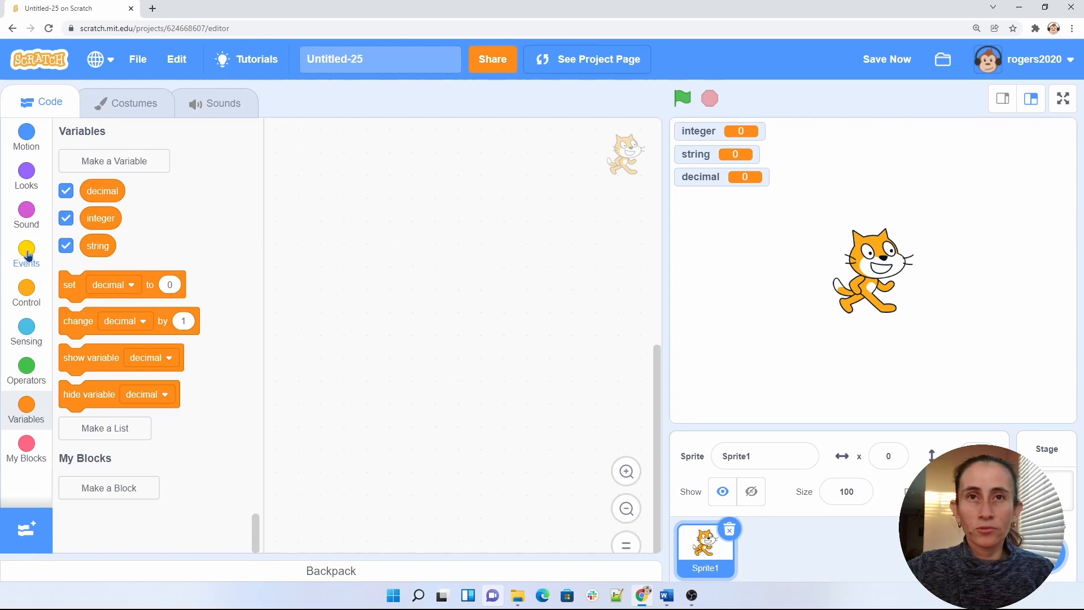
# - Start a 'when green flag clicked' script with two 'set decimal to 0' blocks beneath it
pyautogui.click(25, 254)
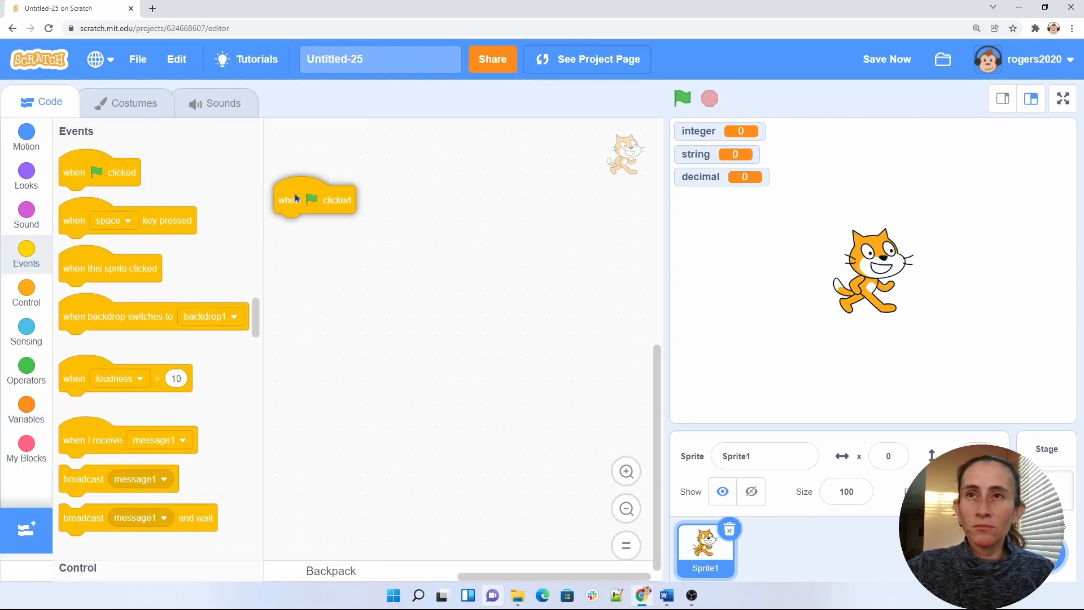
pyautogui.moveTo(315, 200); pyautogui.dragTo(363, 199)
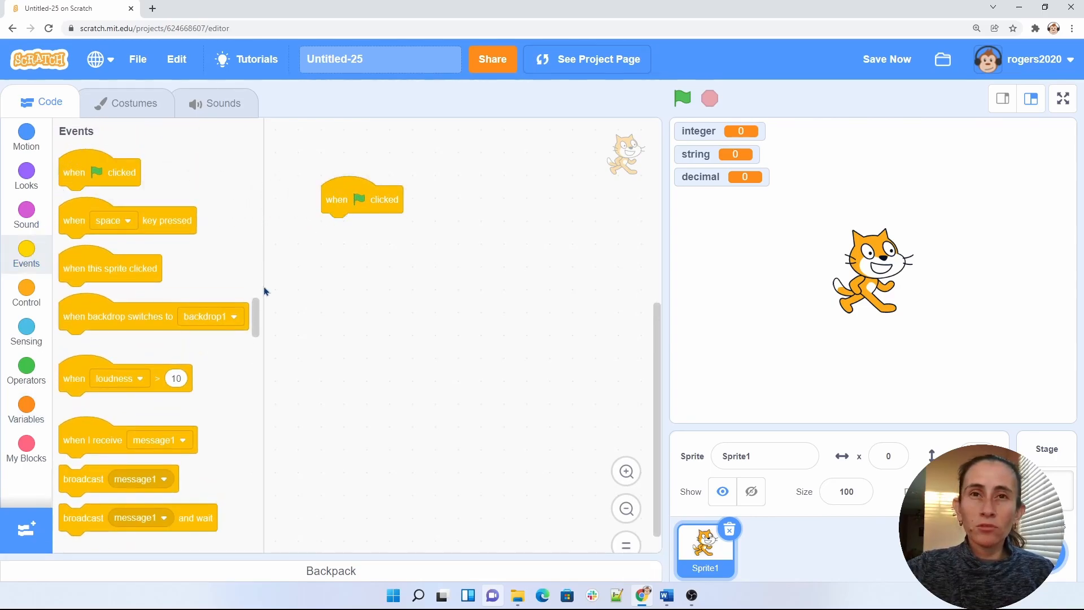
pyautogui.click(26, 406)
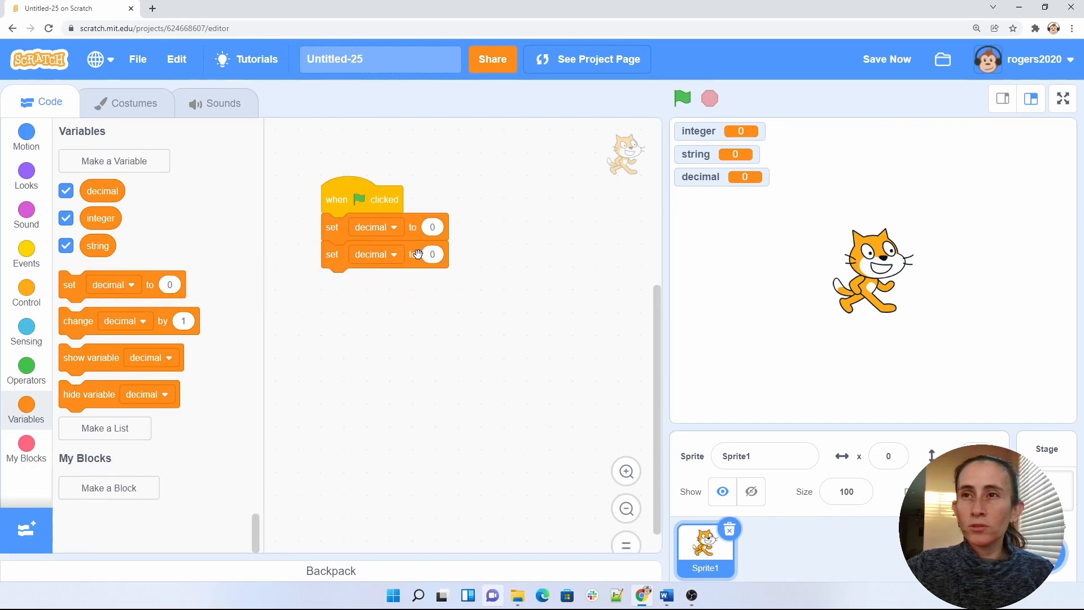
# - Retarget the second set block to integer and add a third block setting string to Hello!
pyautogui.click(369, 254)
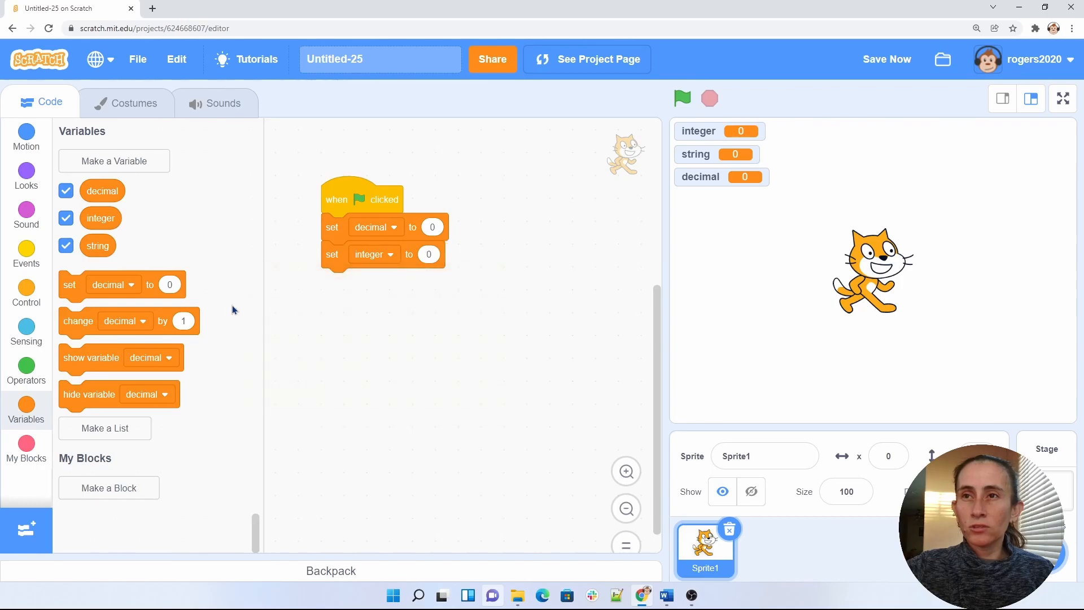
pyautogui.moveTo(73, 311)
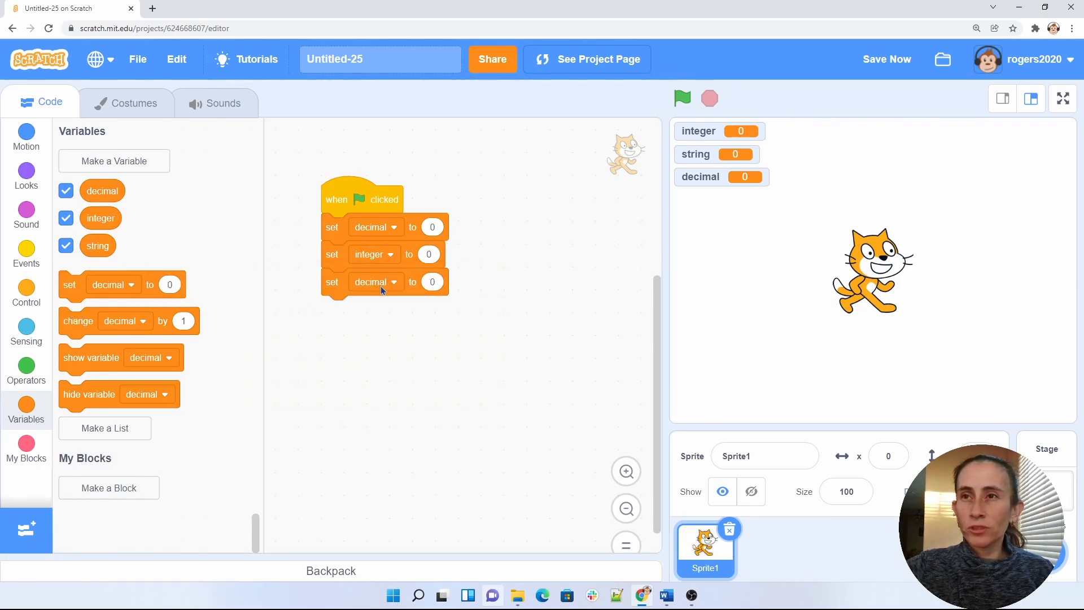
pyautogui.click(370, 281)
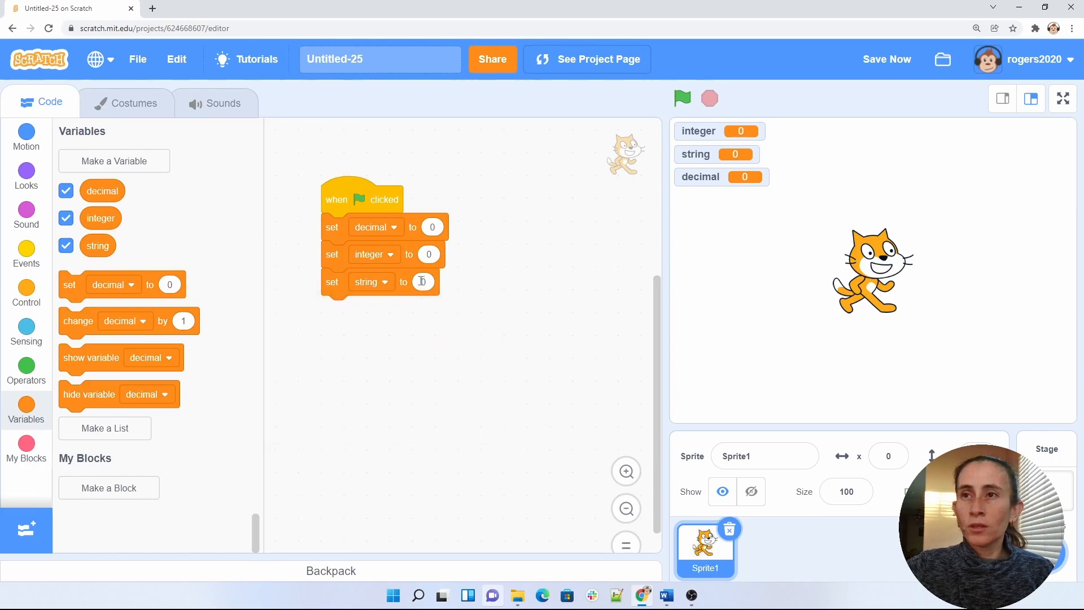
pyautogui.write('Hello!')
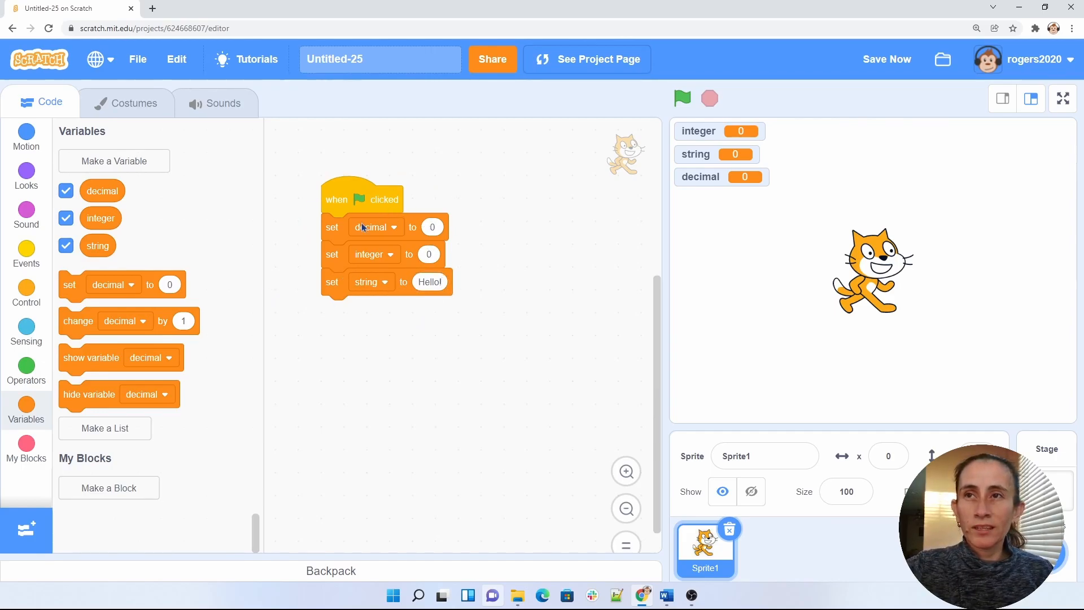
pyautogui.moveTo(378, 270)
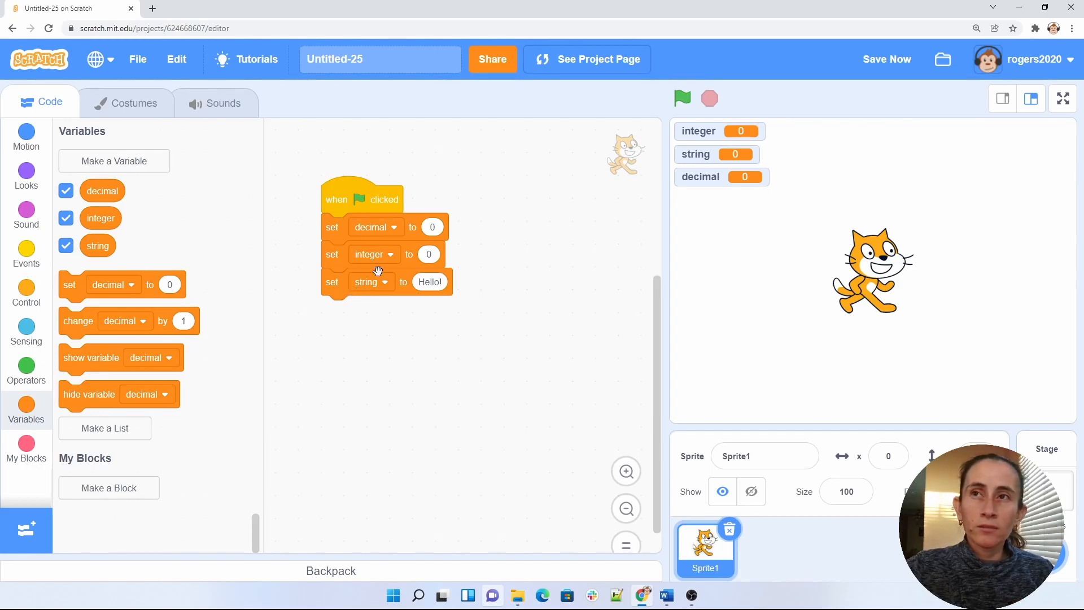
pyautogui.moveTo(367, 392)
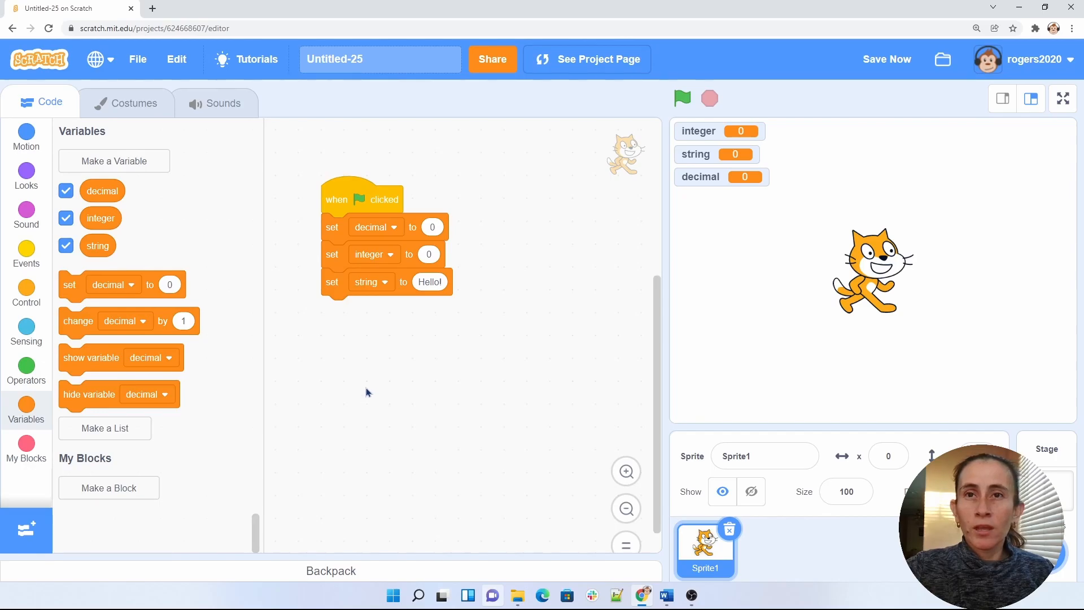
pyautogui.moveTo(406, 384)
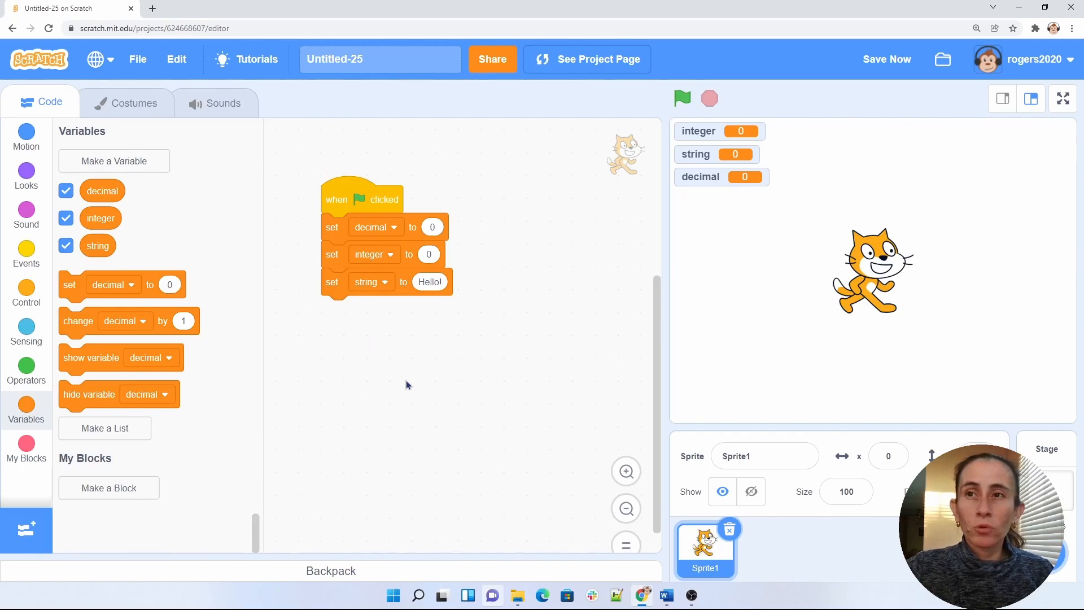
pyautogui.moveTo(229, 267)
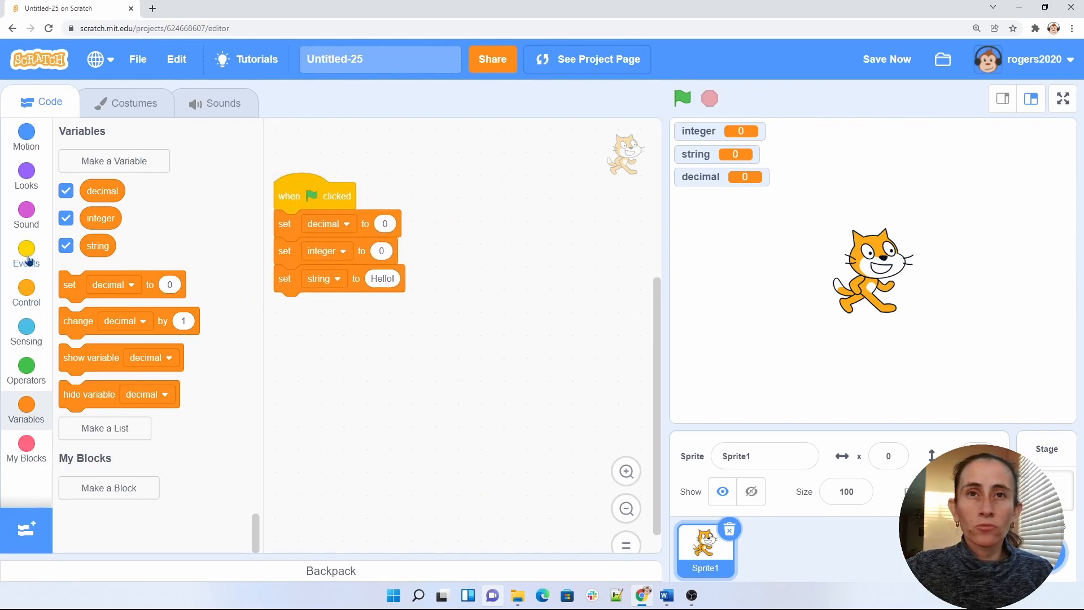
# - Build a 'when this sprite clicked' script with 'change decimal by 1.8'
pyautogui.click(25, 254)
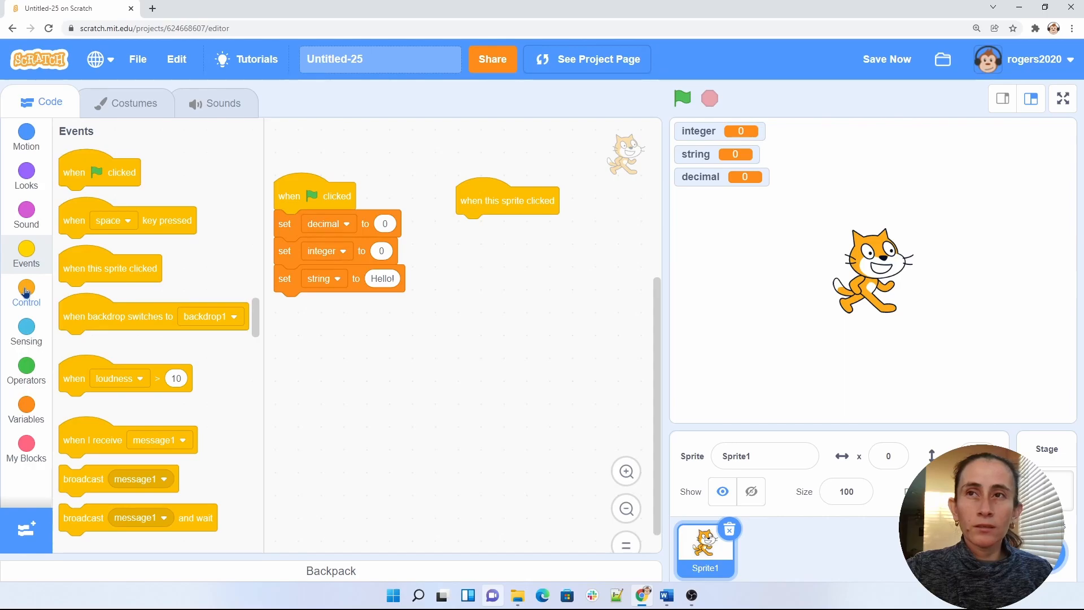
pyautogui.click(26, 293)
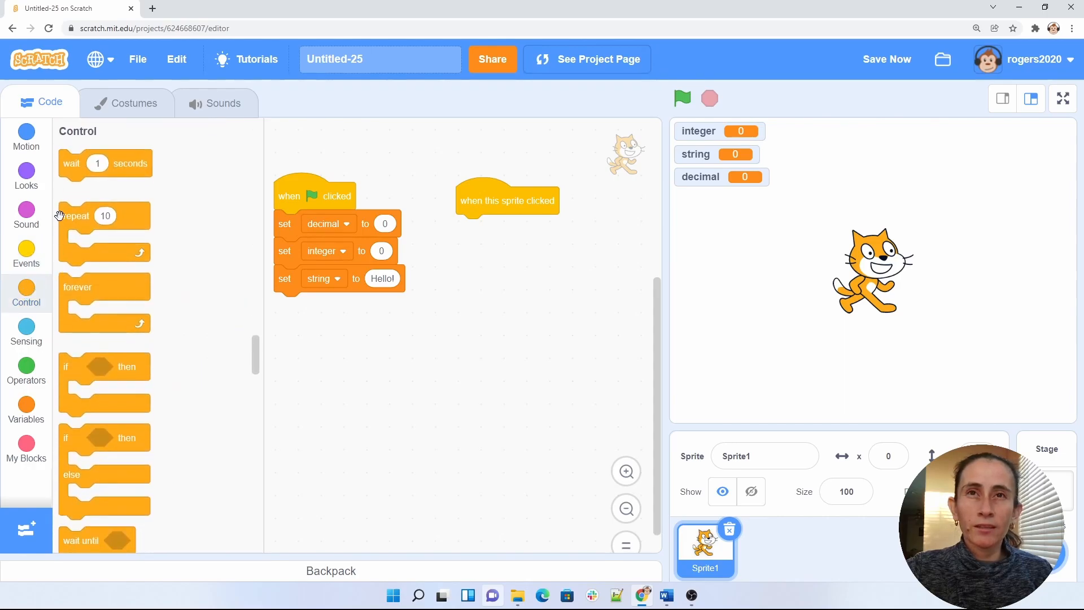
pyautogui.moveTo(26, 407)
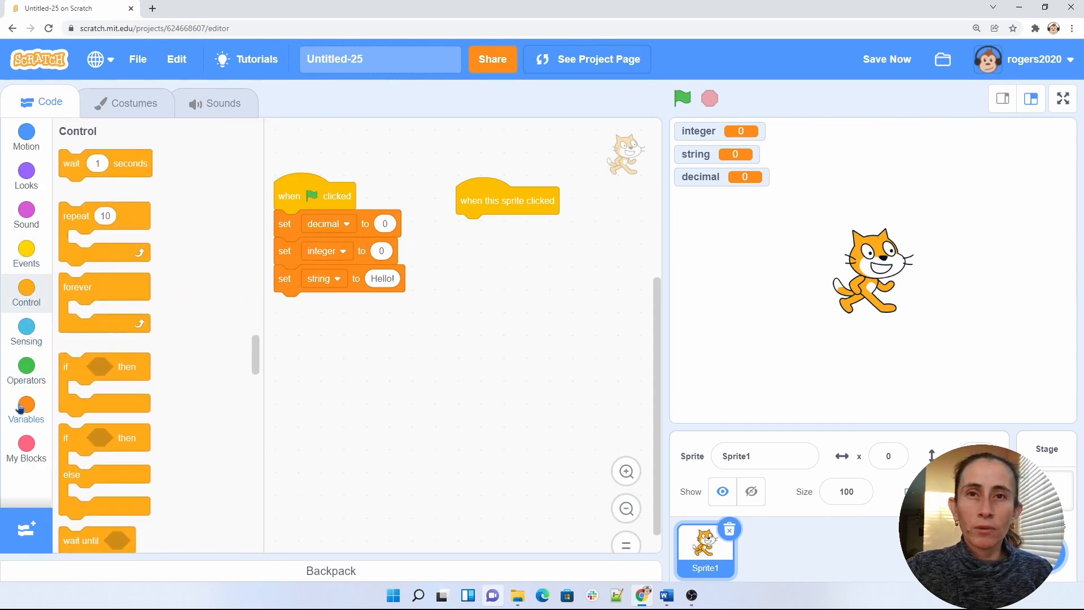
pyautogui.click(26, 408)
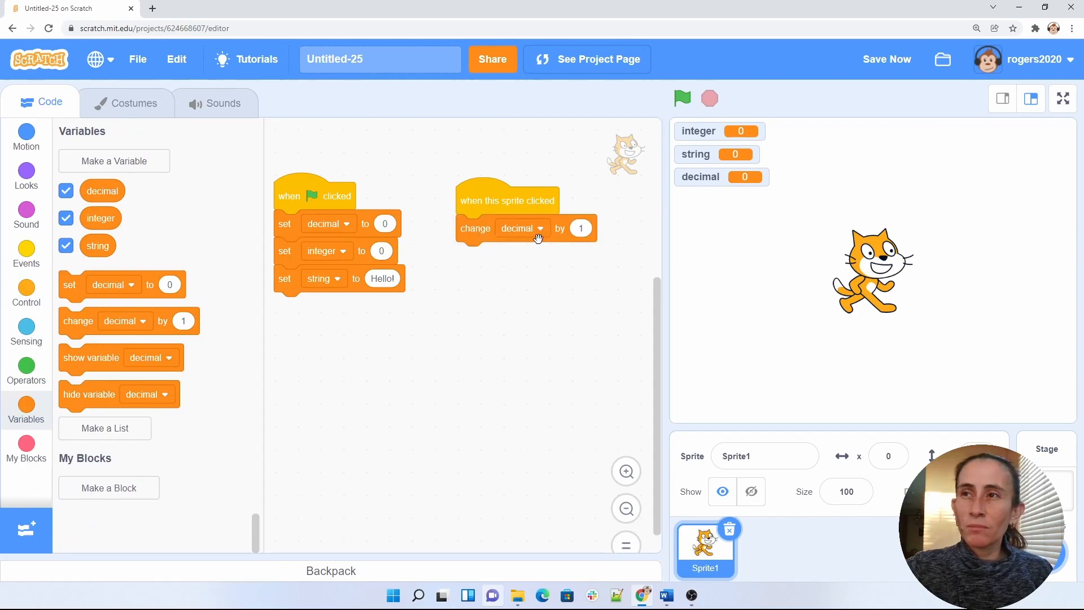
pyautogui.click(580, 228)
pyautogui.write('.8')
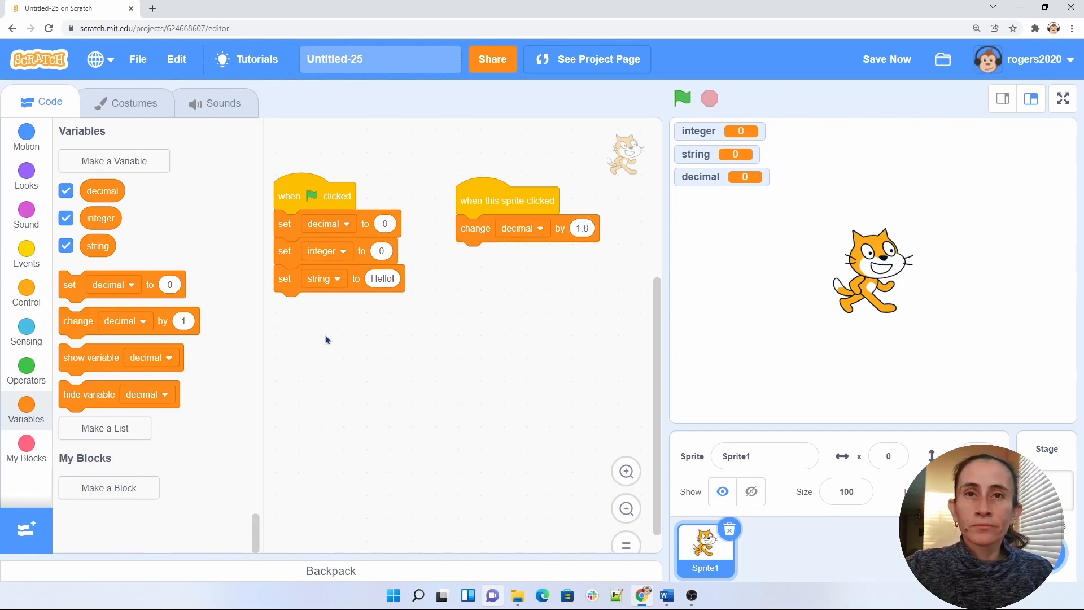
pyautogui.moveTo(109, 339)
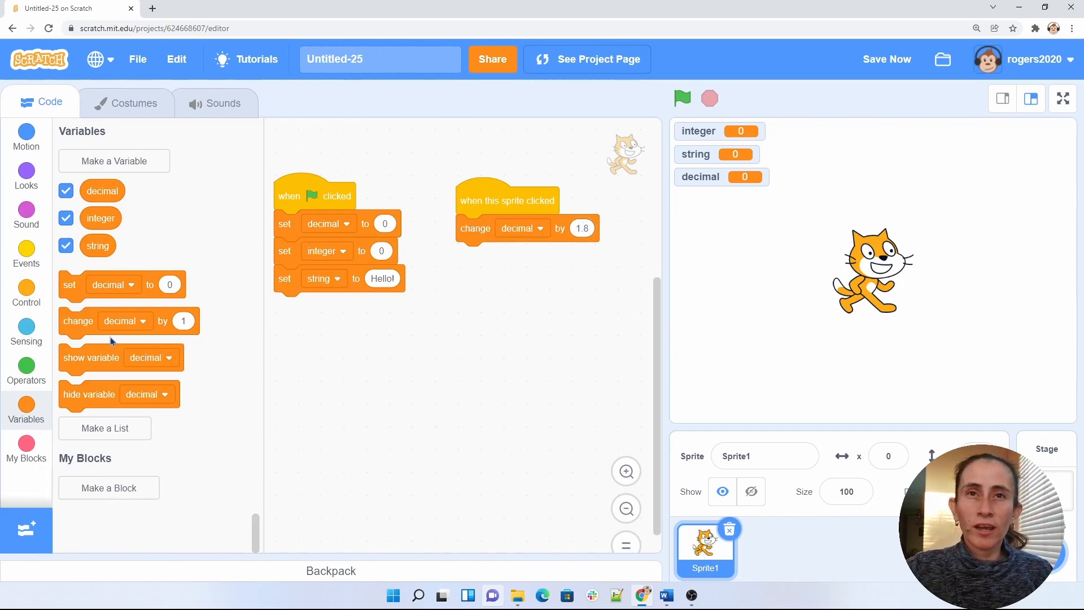
pyautogui.moveTo(49, 235)
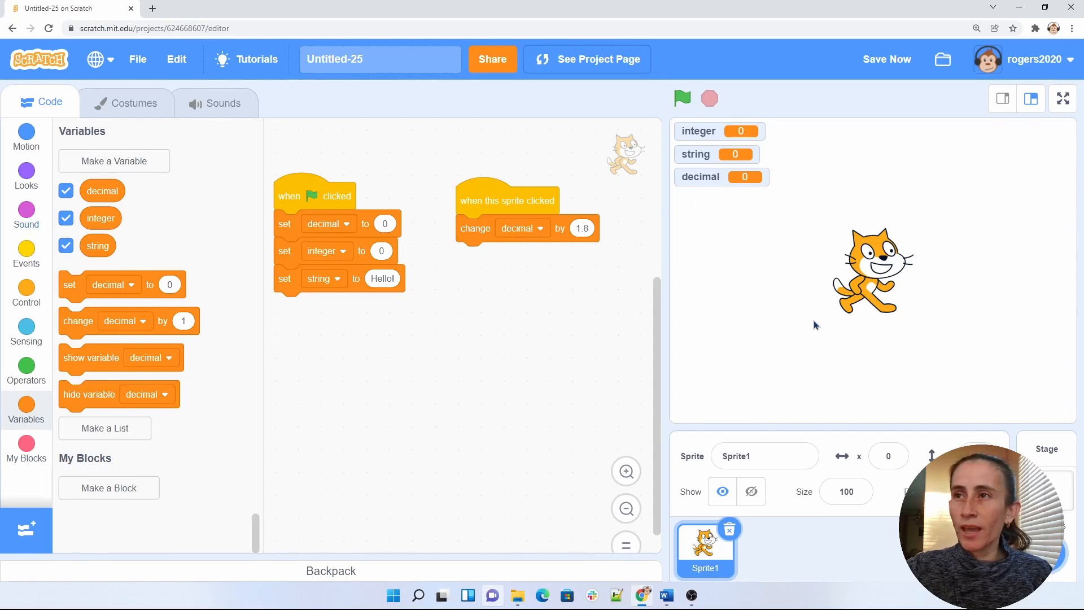
pyautogui.moveTo(80, 262)
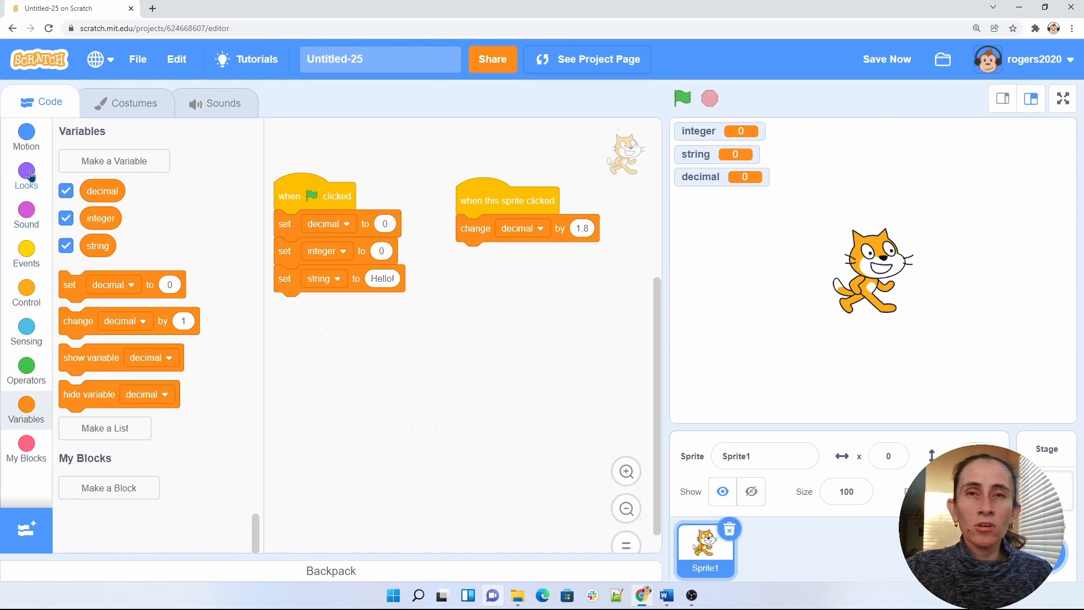
# - Attach 'change size by' with the decimal reporter below the change decimal block
pyautogui.click(25, 175)
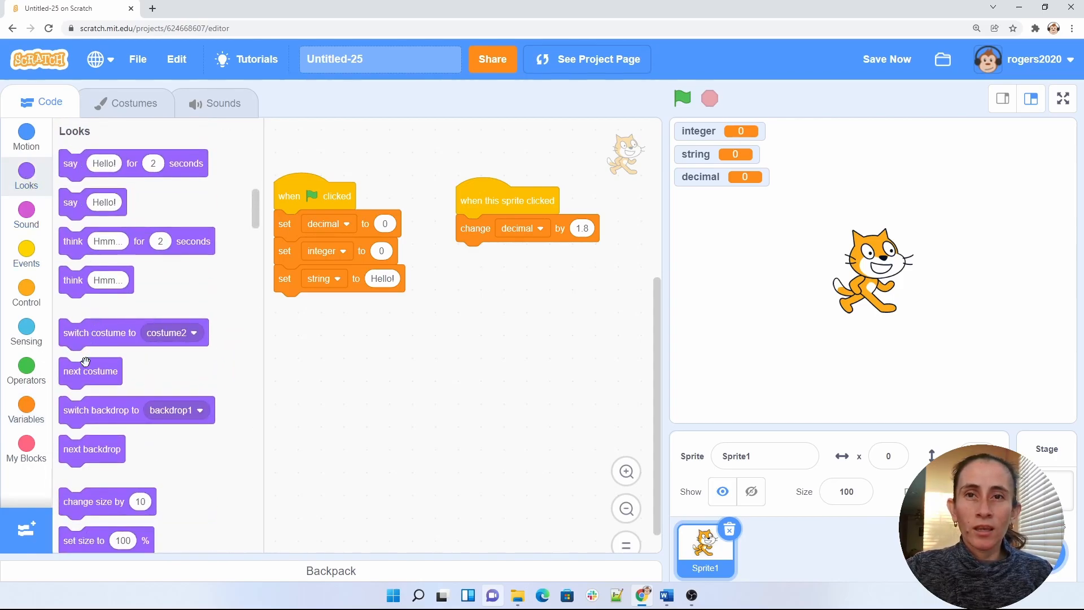
pyautogui.scroll(-3)
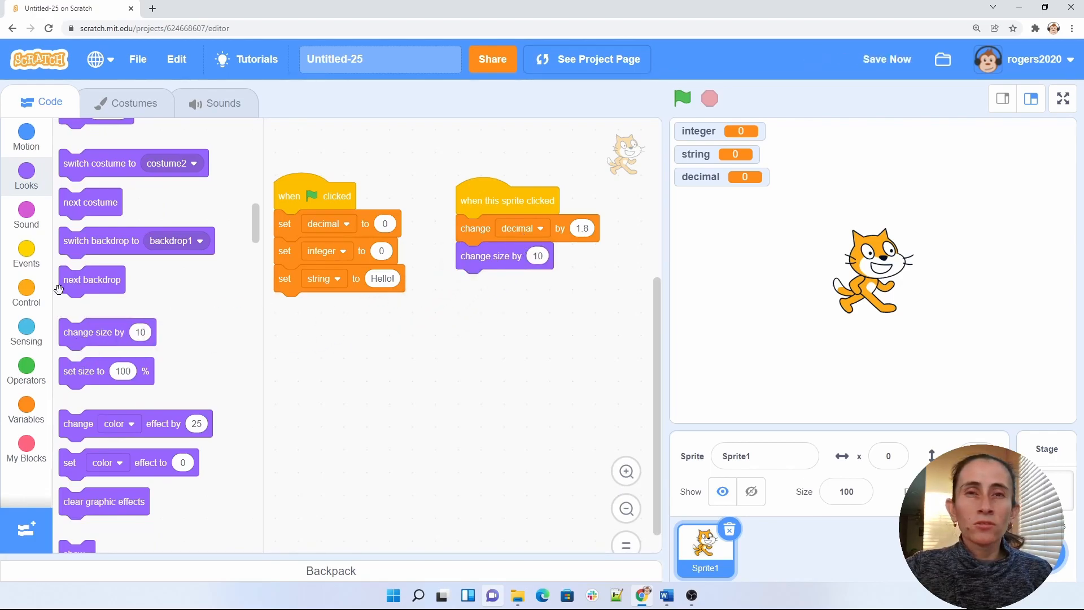
pyautogui.click(25, 408)
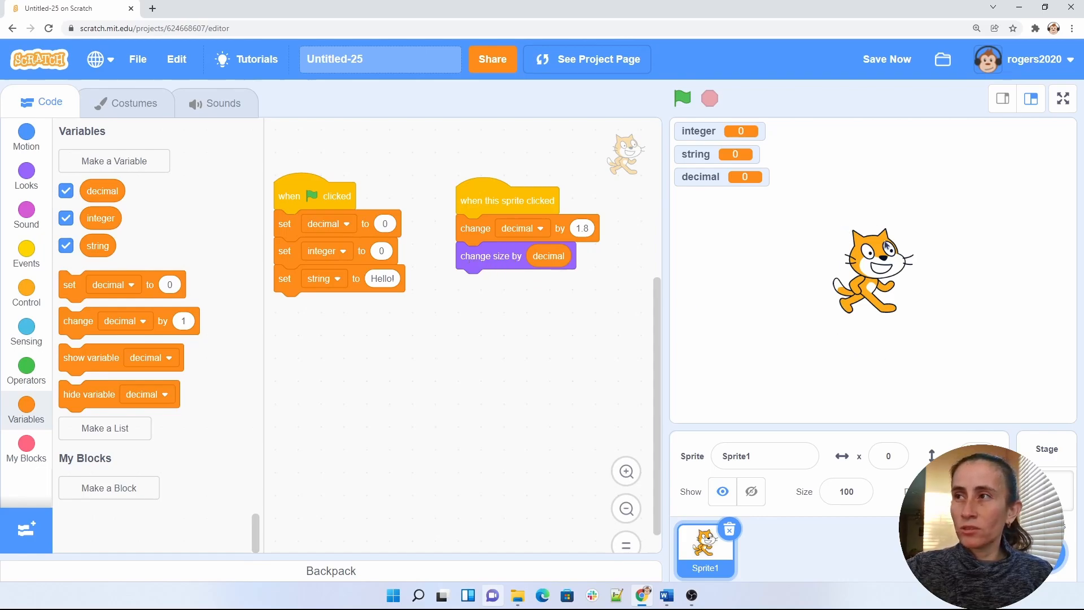
pyautogui.moveTo(552, 233)
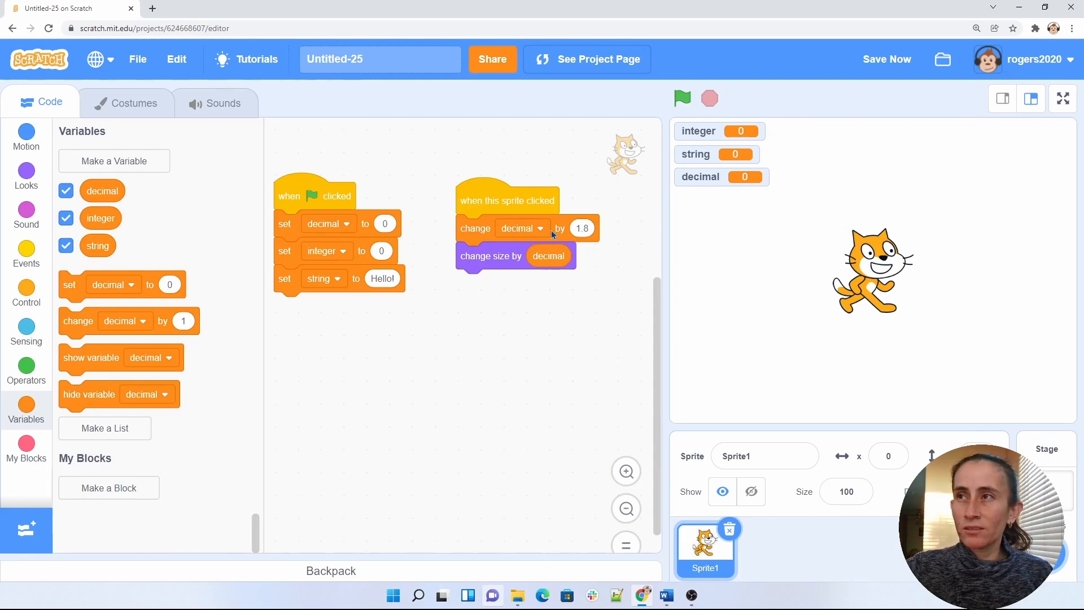
pyautogui.moveTo(491, 231)
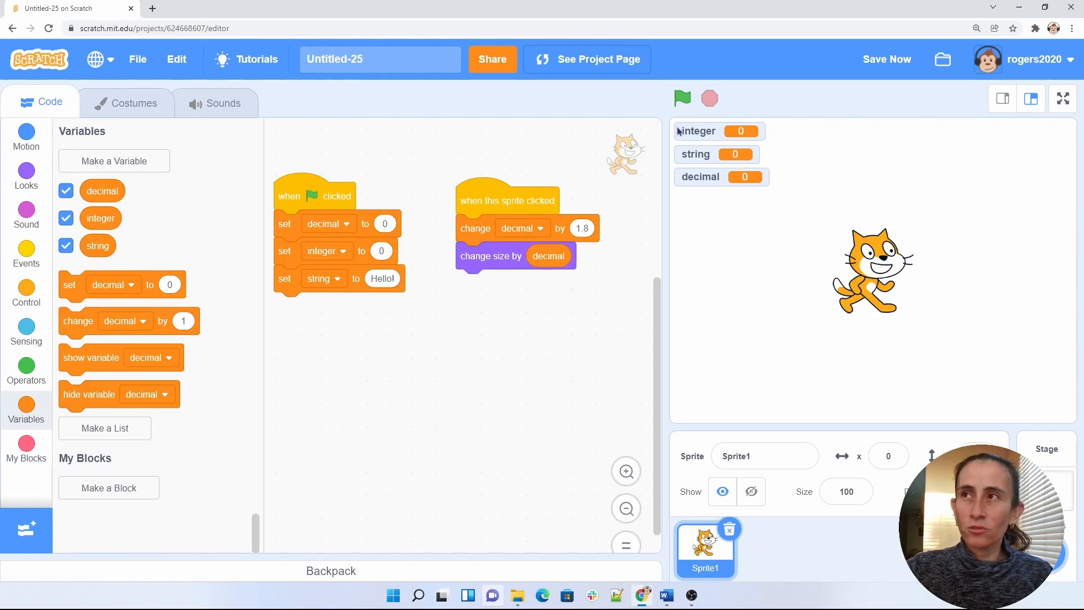
pyautogui.moveTo(379, 315)
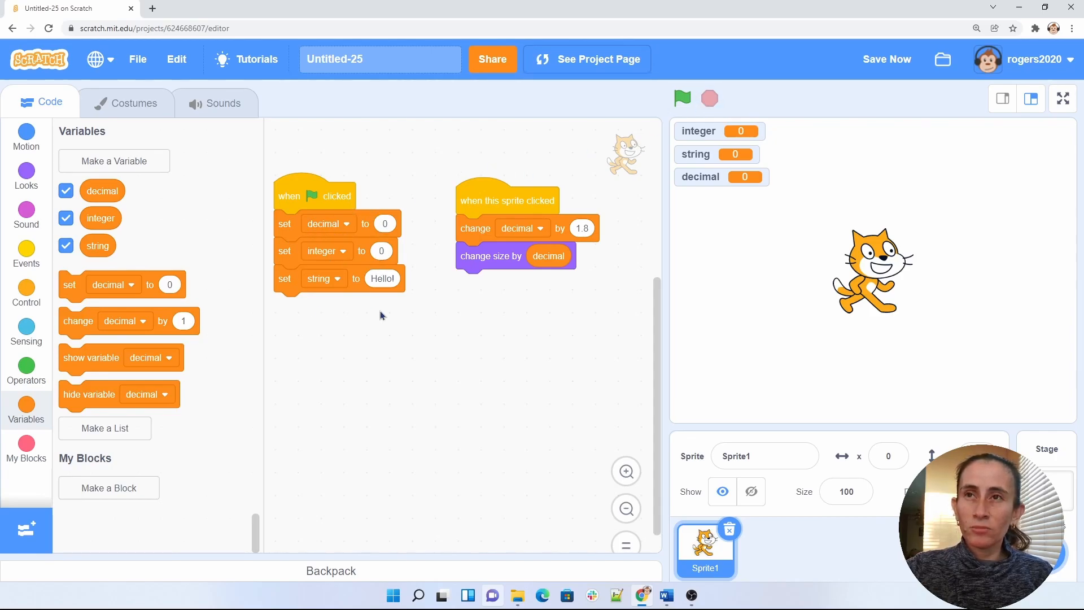
pyautogui.moveTo(484, 196)
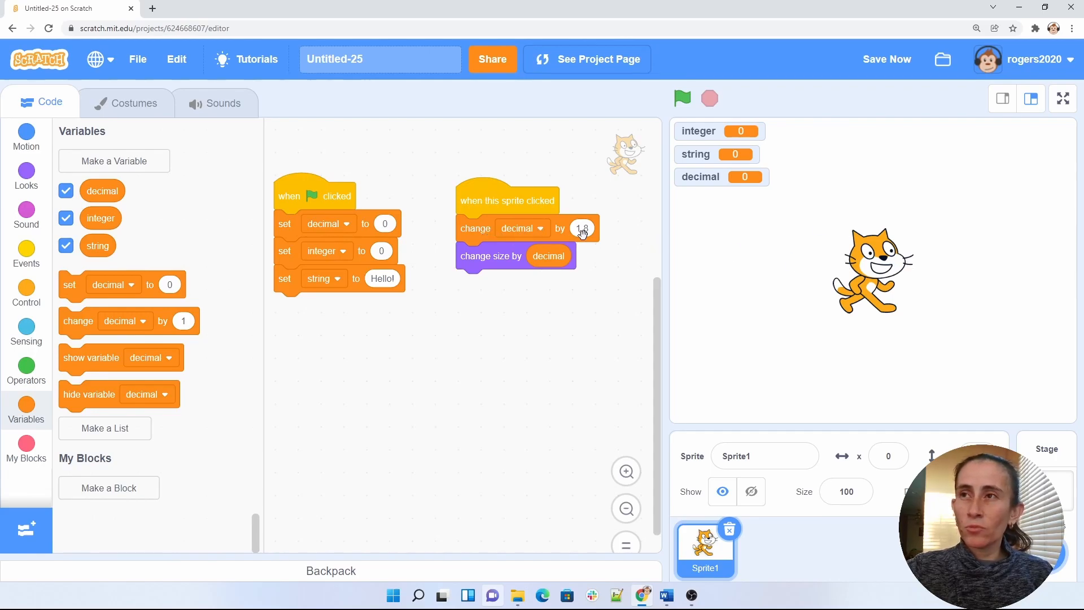
pyautogui.moveTo(750, 248)
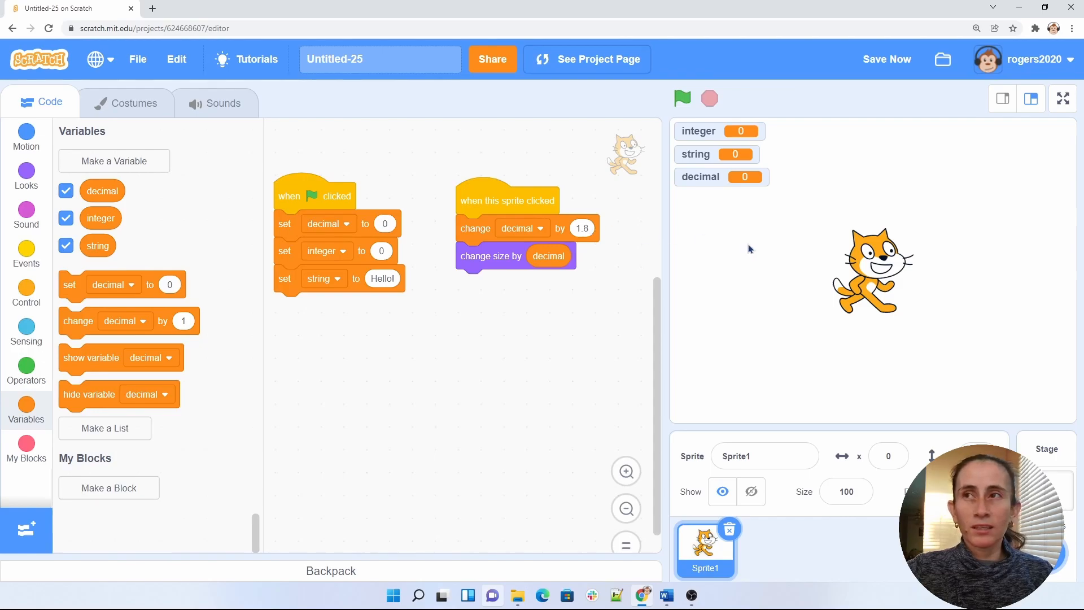
# - Click the cat five times to grow it to size 264, then reset variables with the green flag
pyautogui.click(681, 98)
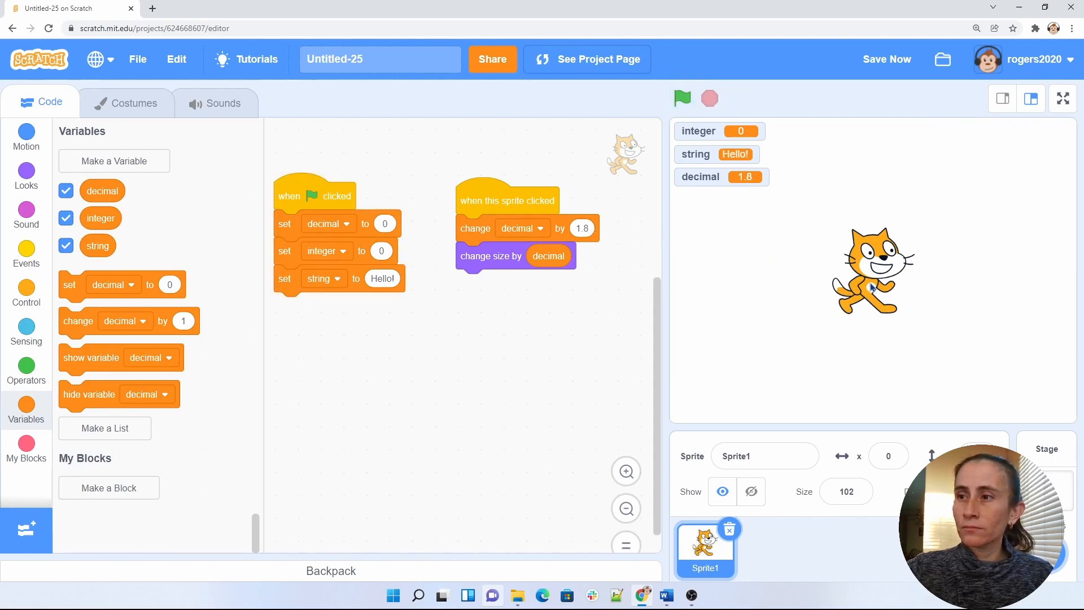
pyautogui.click(872, 270)
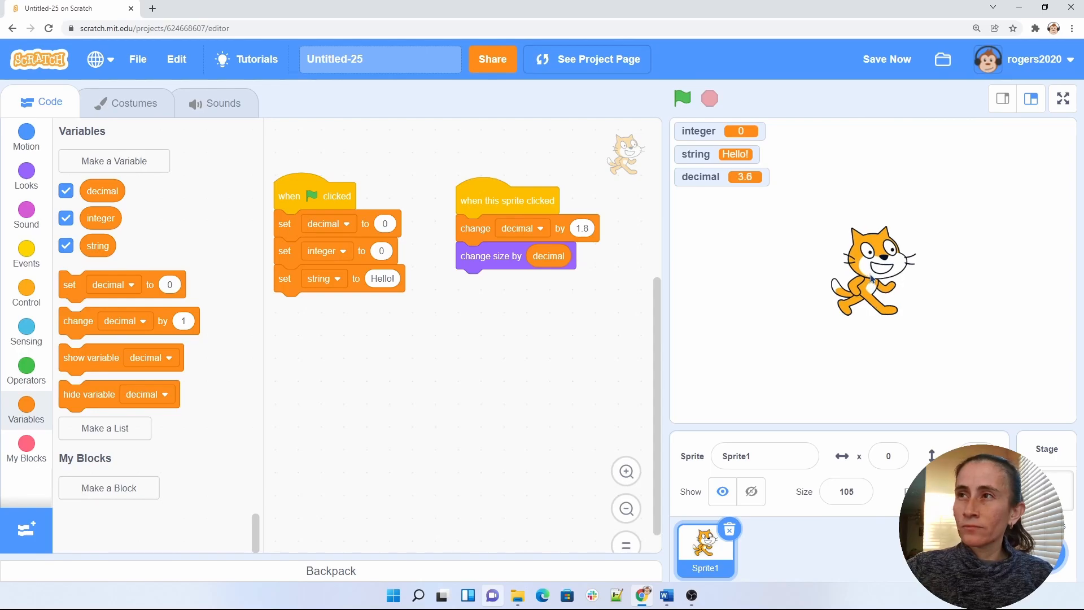
pyautogui.click(872, 270)
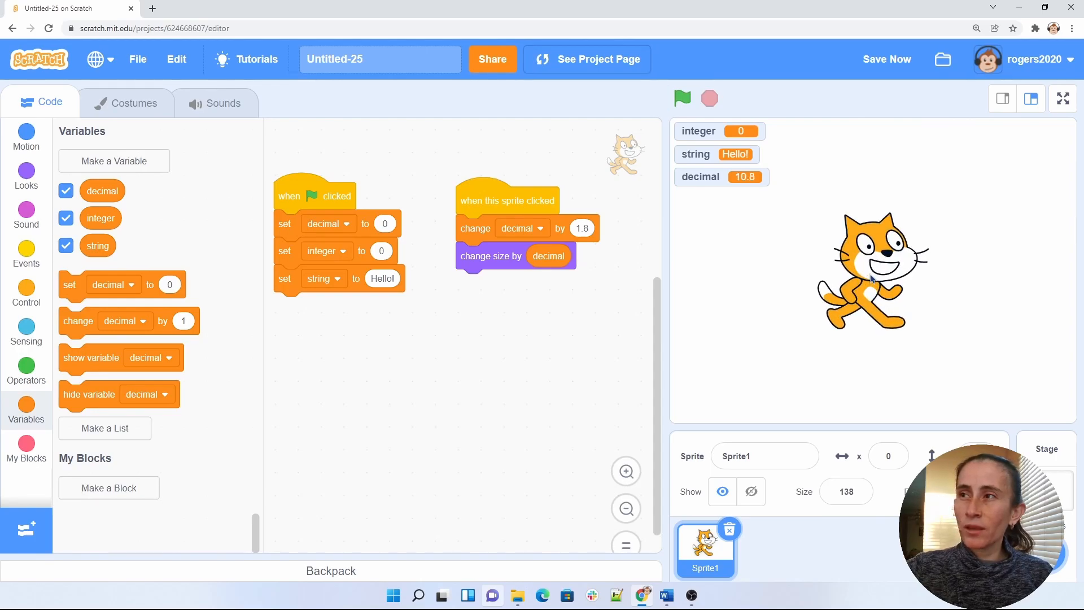
pyautogui.click(873, 276)
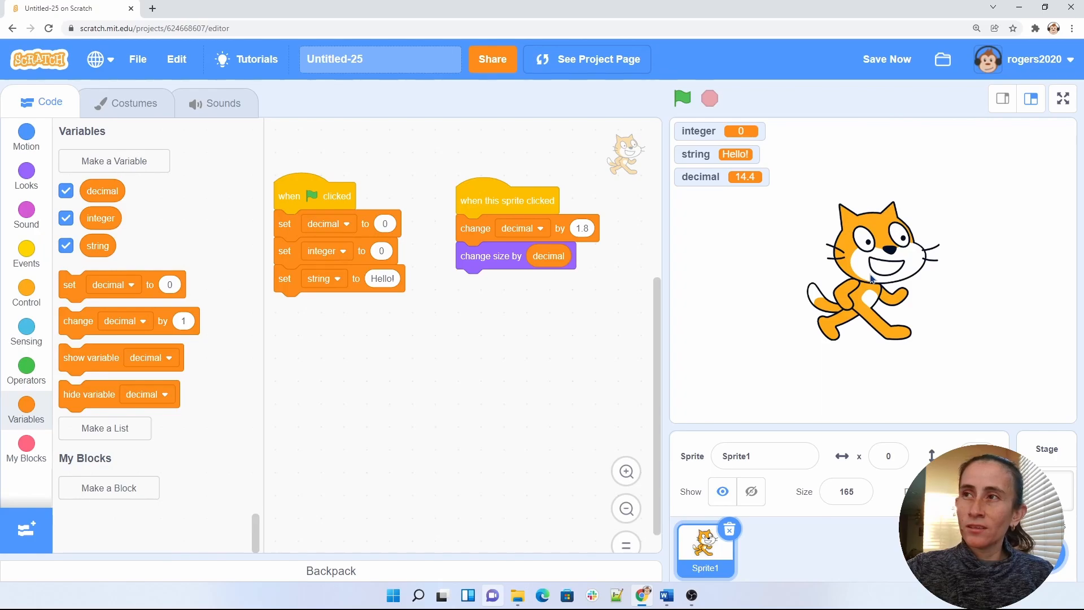
pyautogui.moveTo(819, 210)
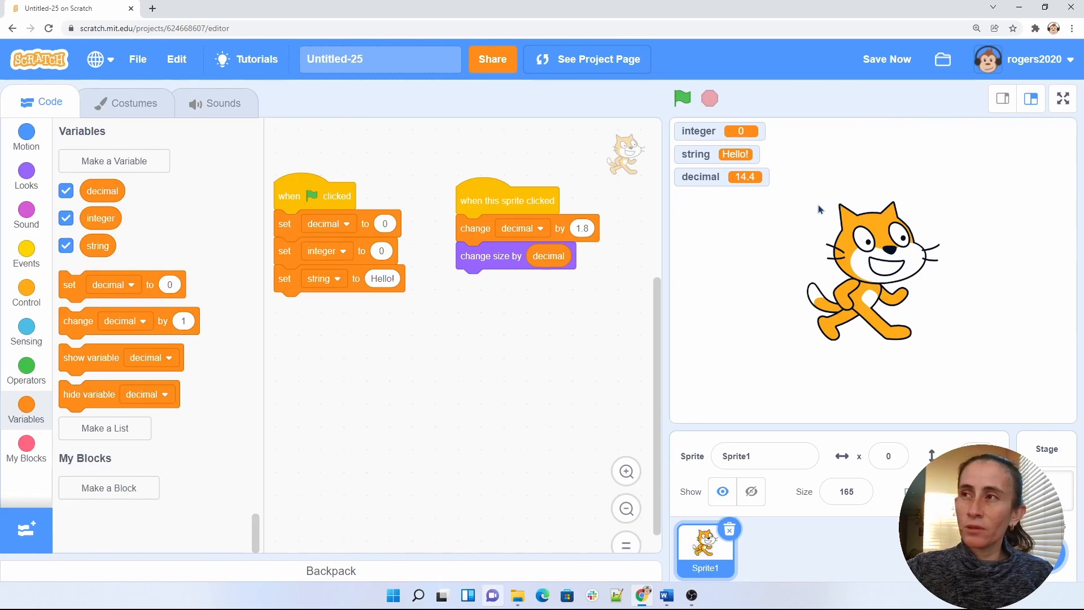
pyautogui.click(868, 287)
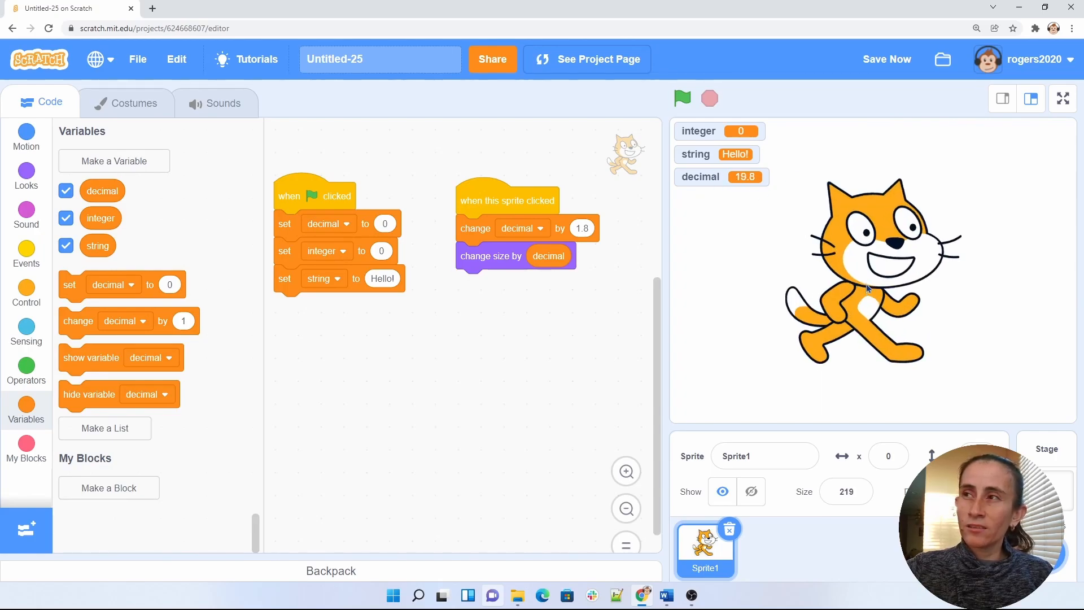
pyautogui.click(864, 286)
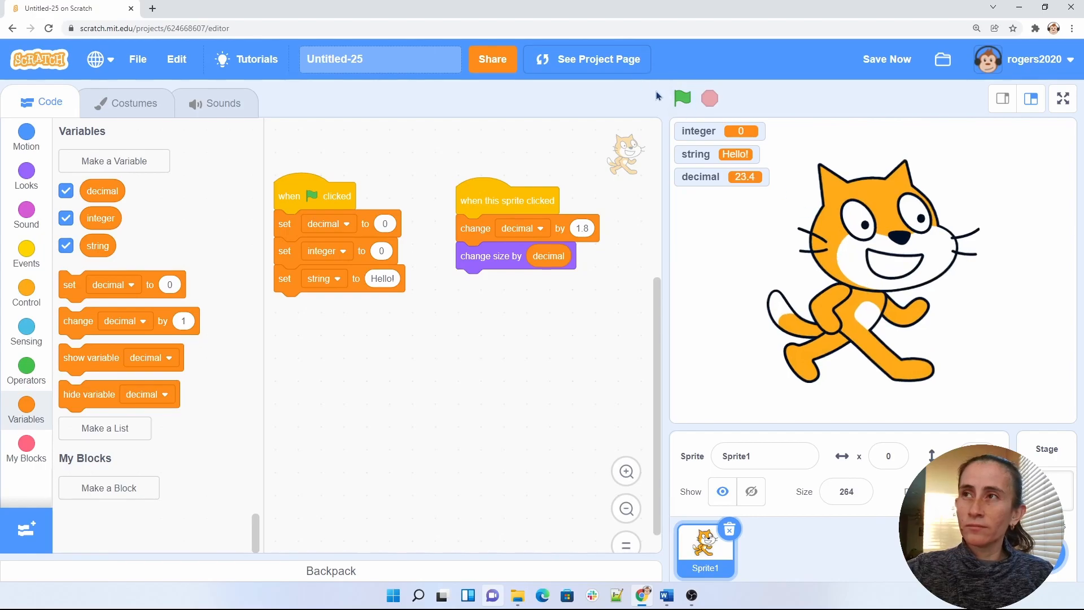
pyautogui.click(681, 98)
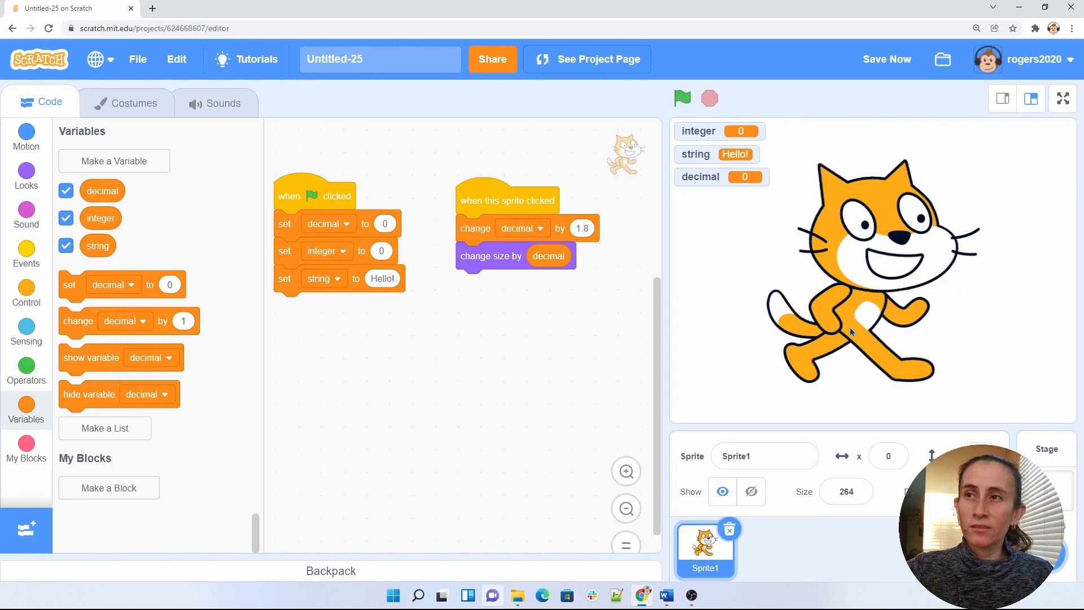
pyautogui.moveTo(835, 305)
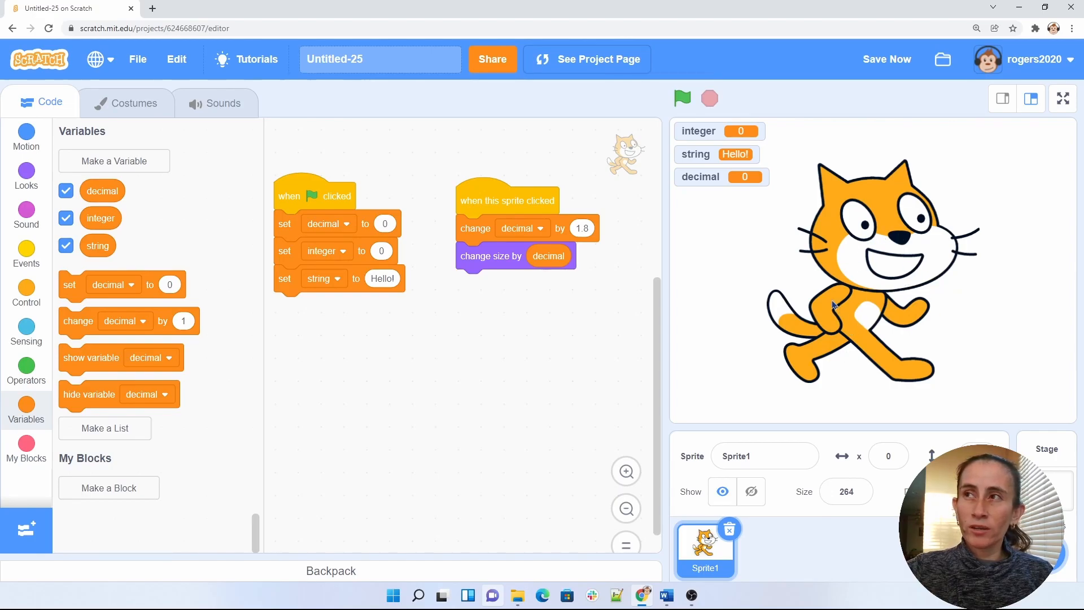
pyautogui.moveTo(360, 408)
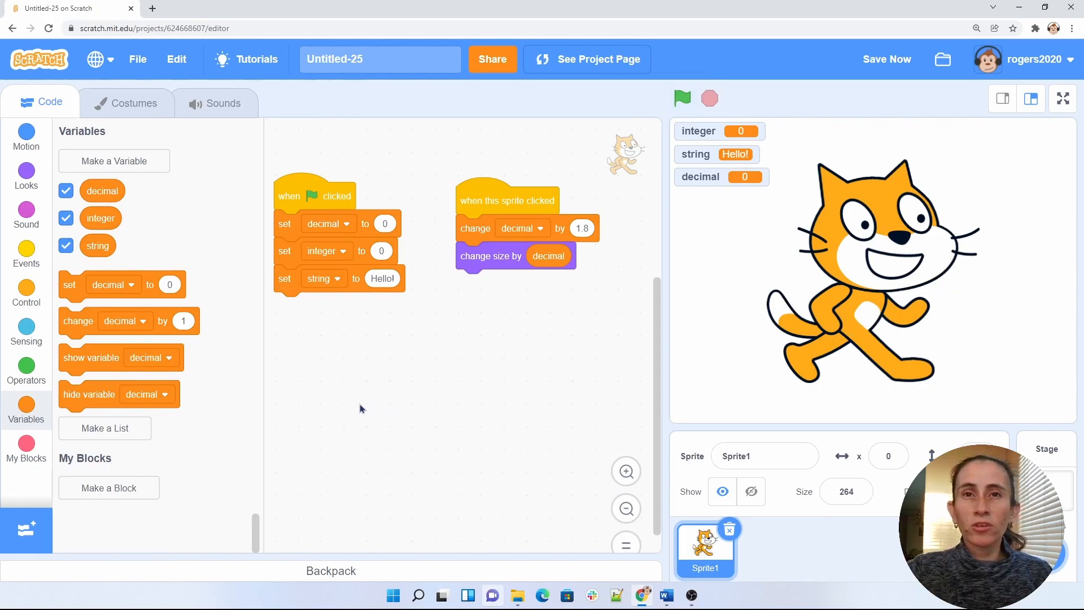
pyautogui.moveTo(26, 177)
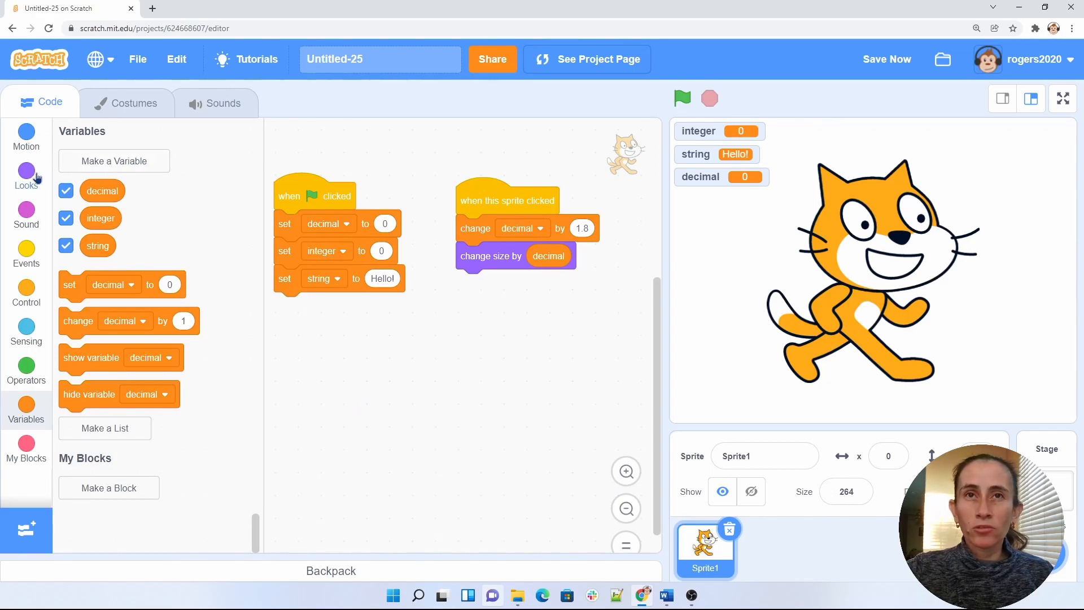
pyautogui.click(25, 176)
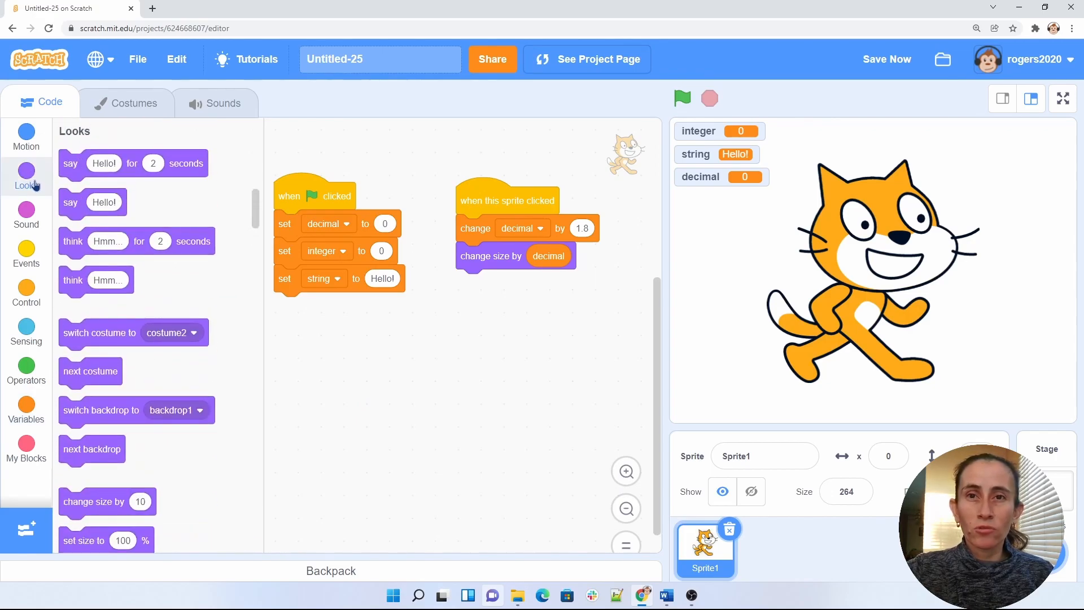
pyautogui.scroll(-3)
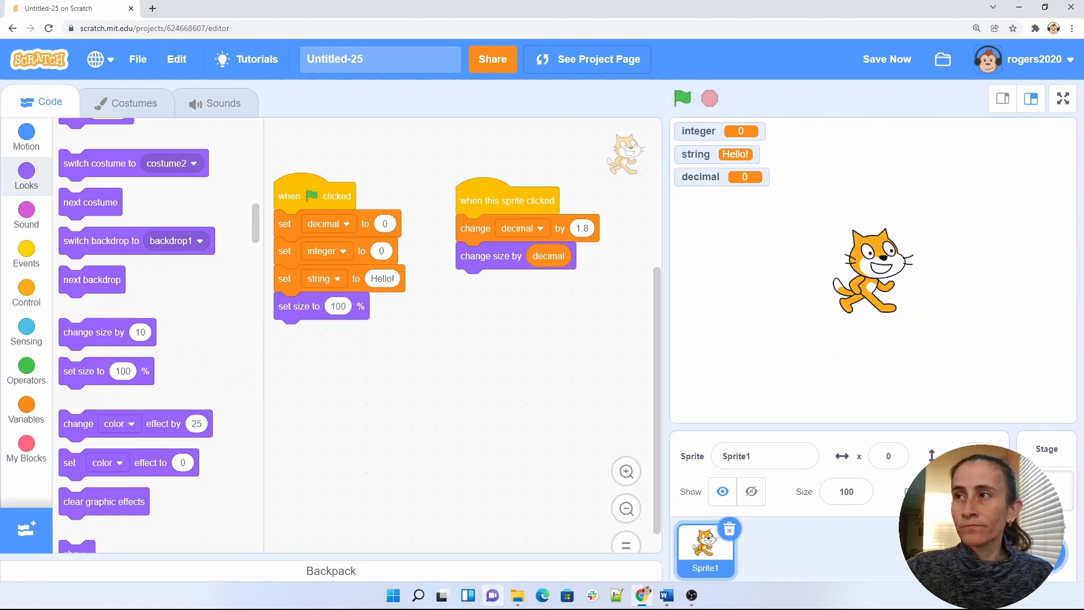
pyautogui.moveTo(892, 299)
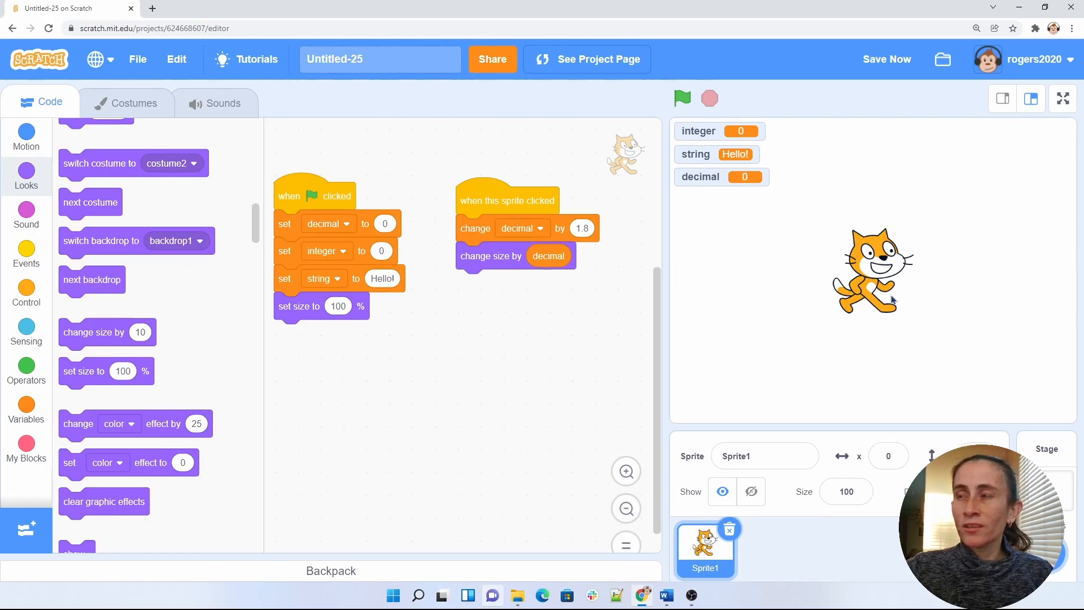
pyautogui.moveTo(819, 270)
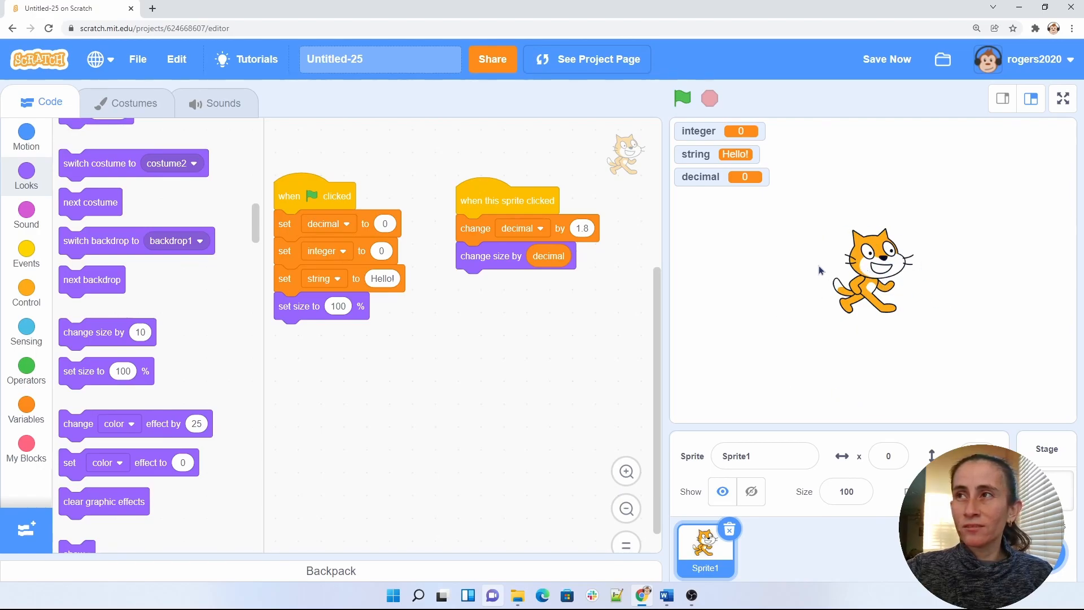
pyautogui.moveTo(714, 173)
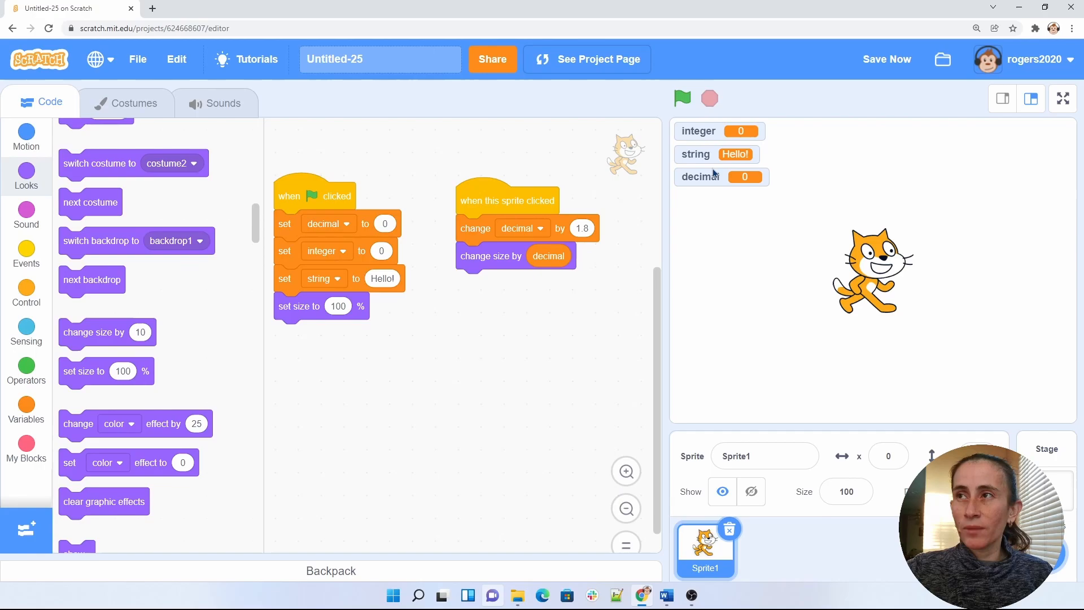
pyautogui.scroll(3)
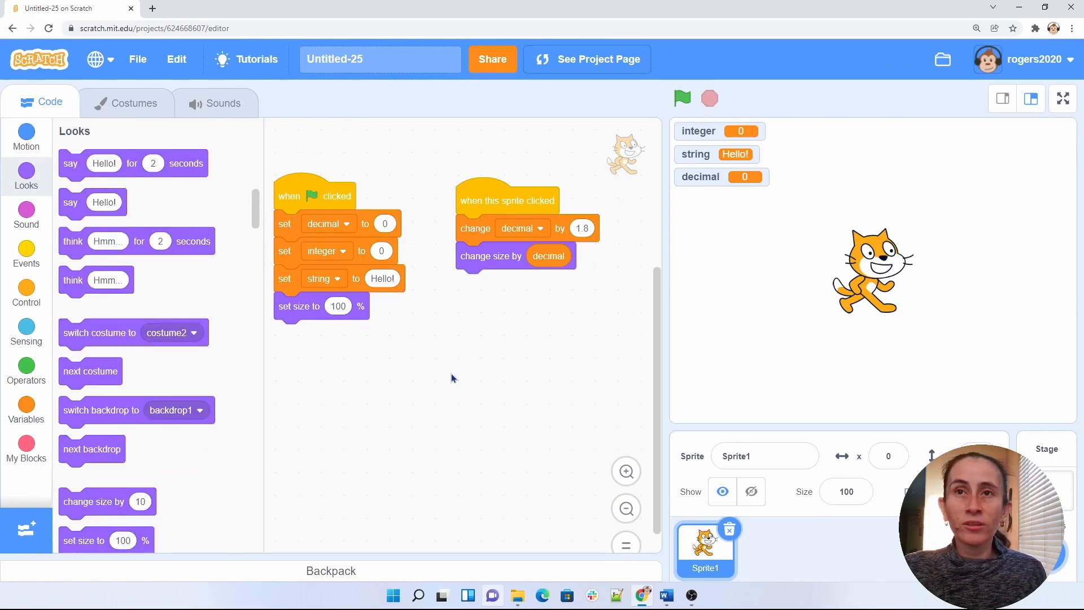
pyautogui.moveTo(243, 280)
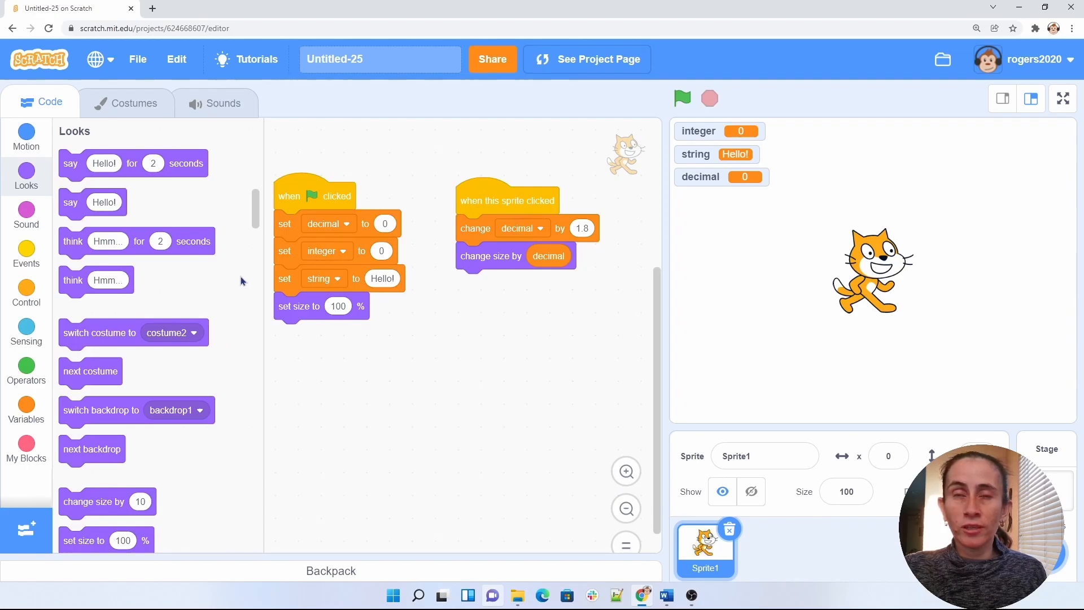
pyautogui.moveTo(41, 290)
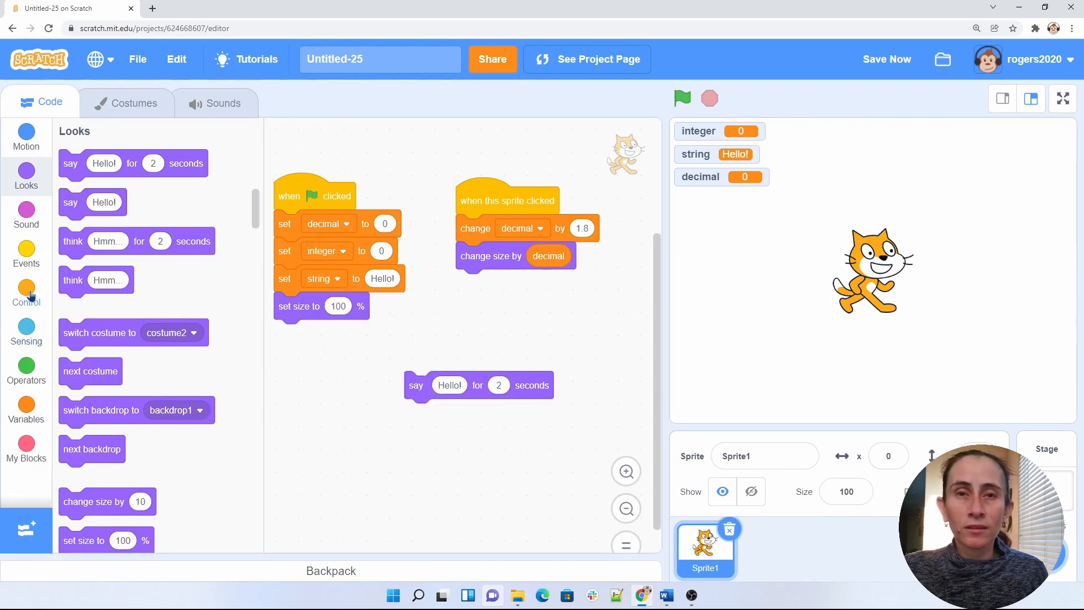
pyautogui.moveTo(25, 403)
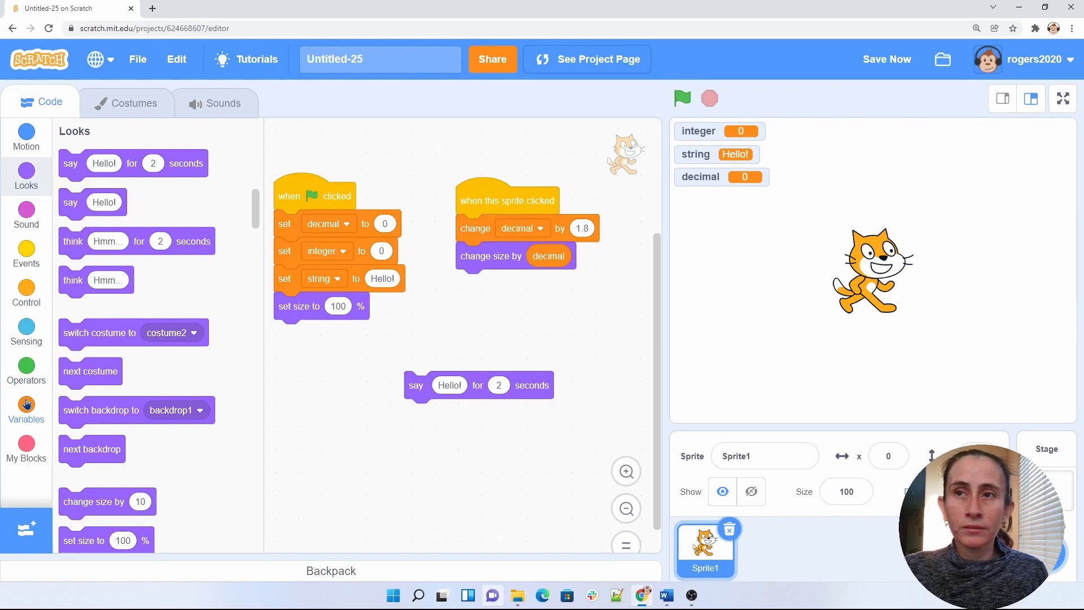
# - Show the Variables blocks after dropping a loose 'say Hello! for 2 seconds' block
pyautogui.click(25, 407)
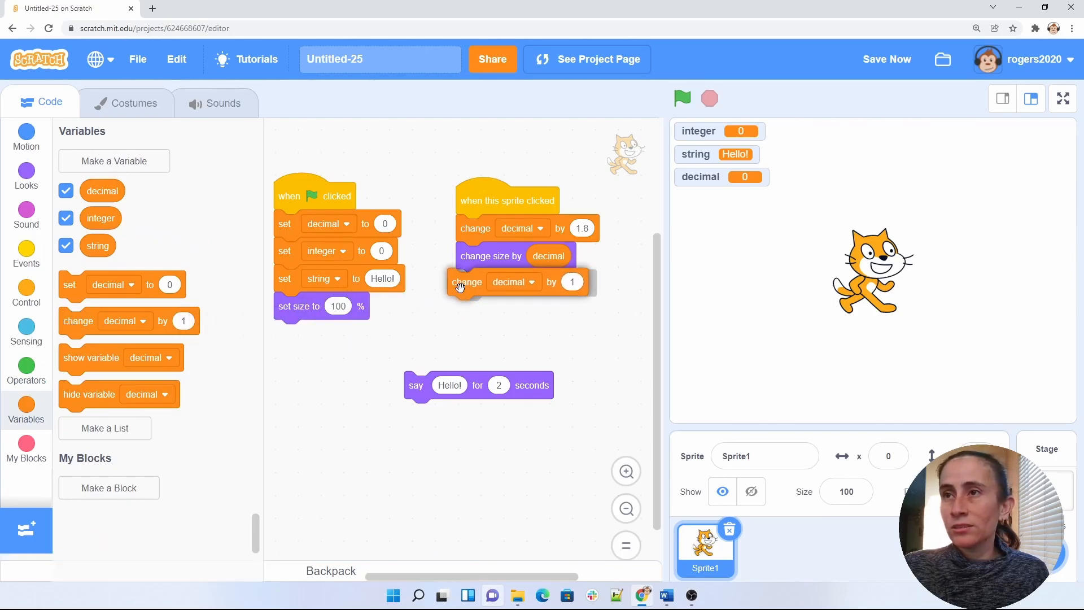
# - Add 'change integer by 1' and 'set decimal to 0' beneath 'change size by decimal'
pyautogui.click(521, 282)
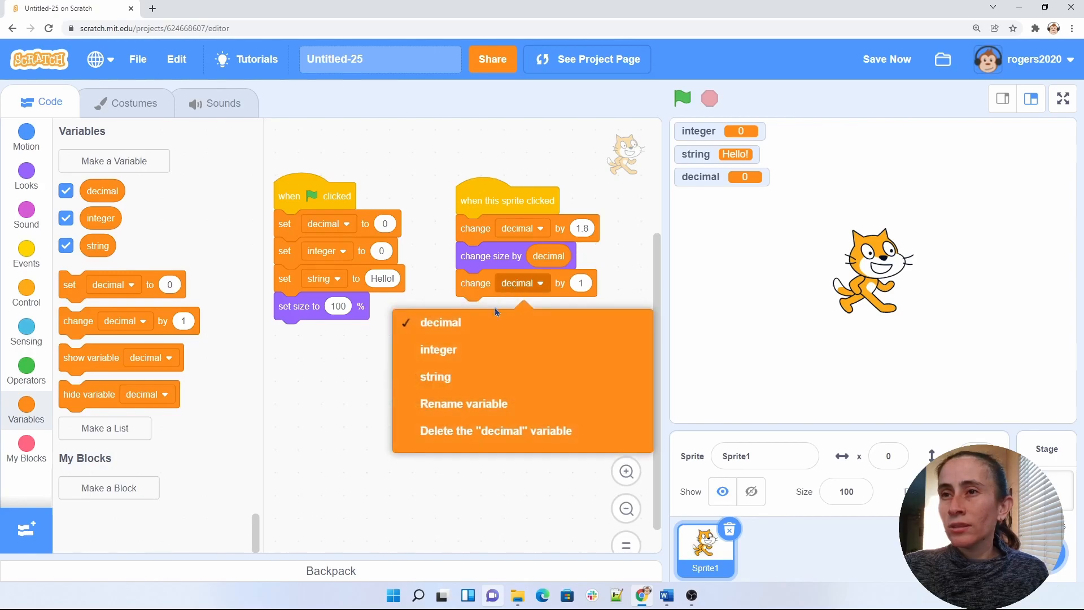
pyautogui.click(437, 349)
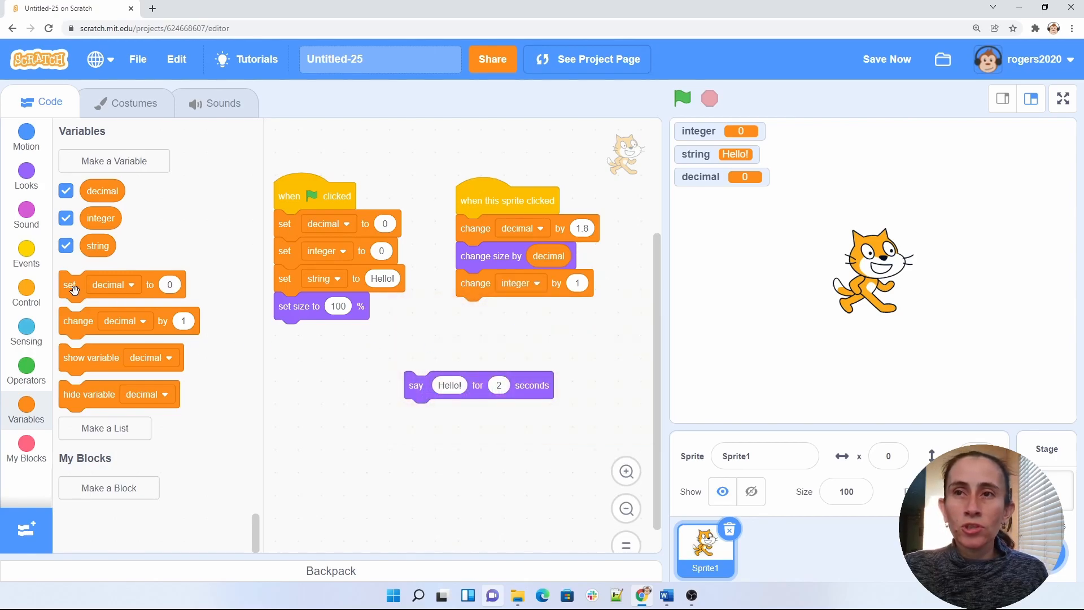
pyautogui.moveTo(100, 295)
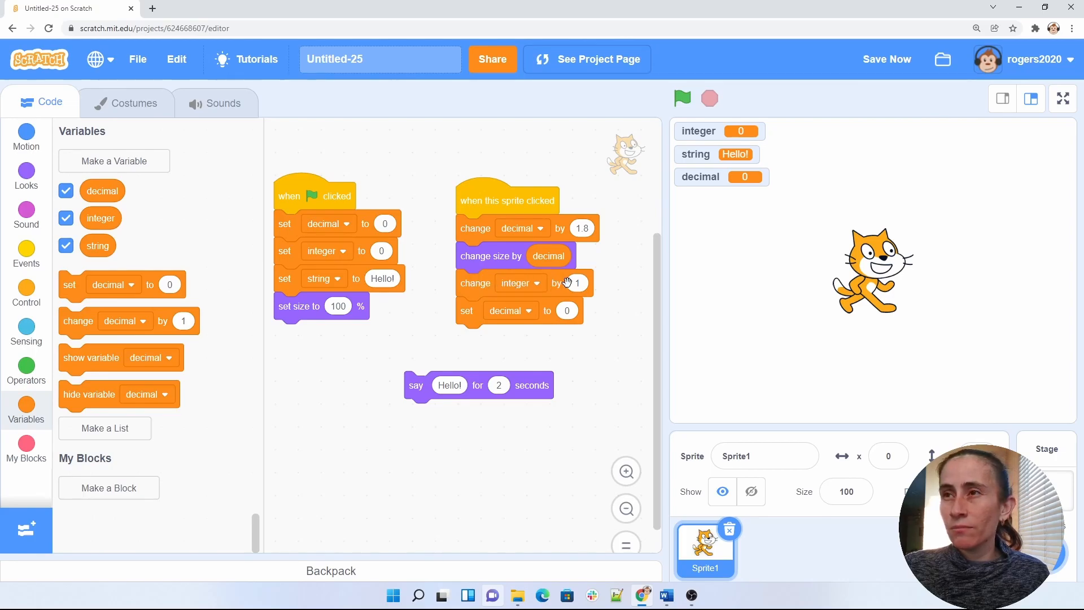
pyautogui.moveTo(587, 283)
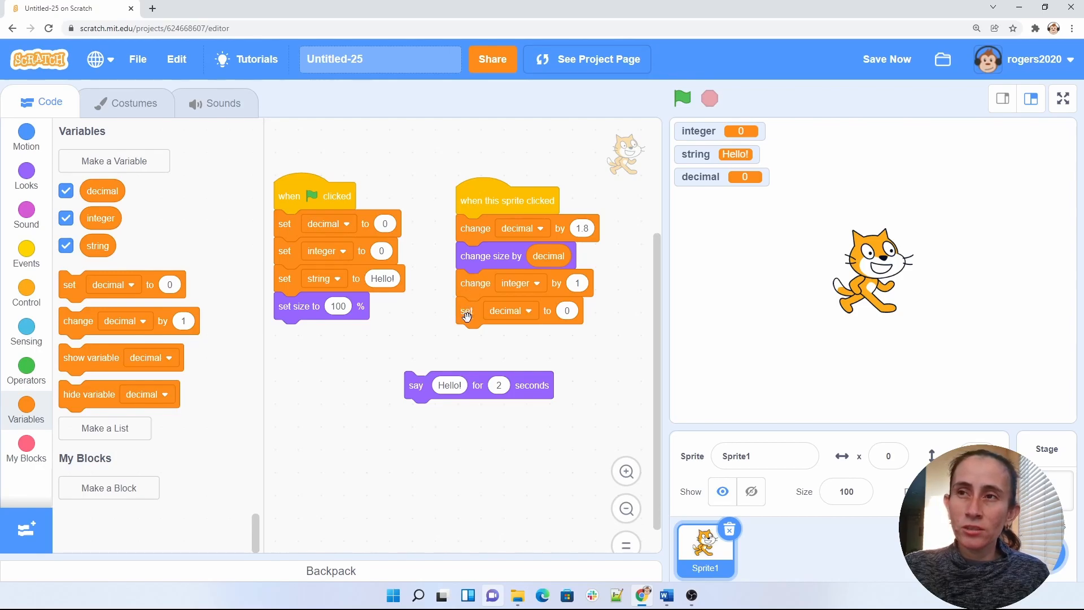
pyautogui.moveTo(518, 332)
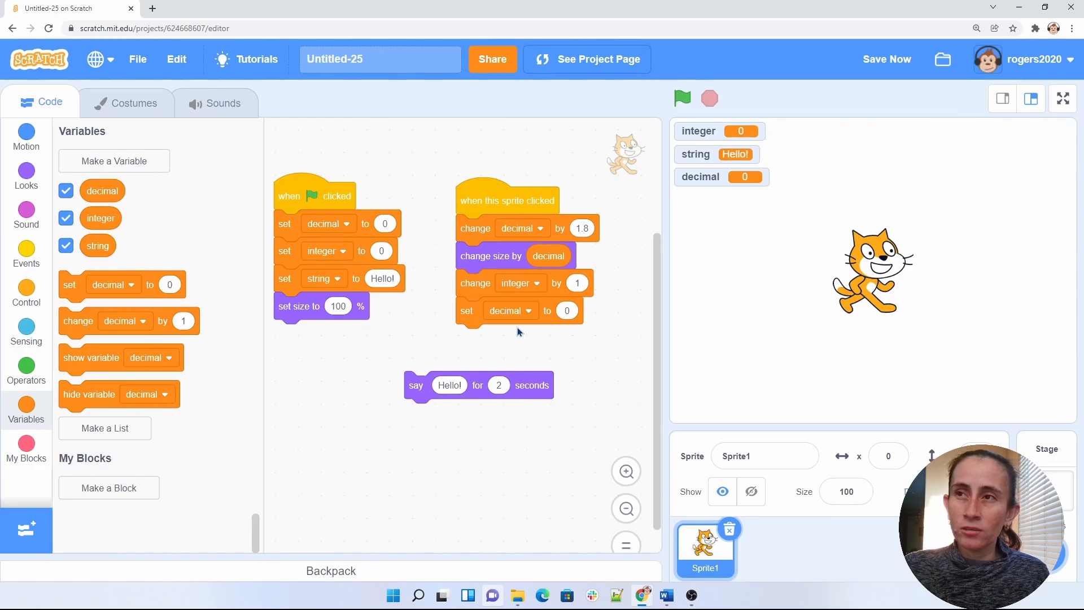
pyautogui.click(509, 311)
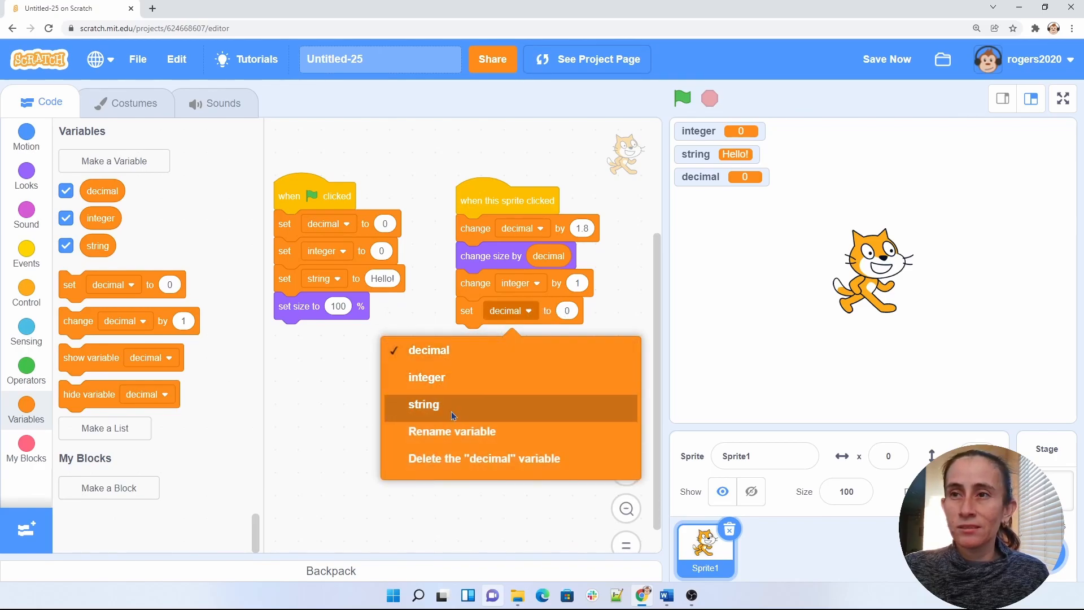
# - Make the last set block set string to Goodbye
pyautogui.click(424, 404)
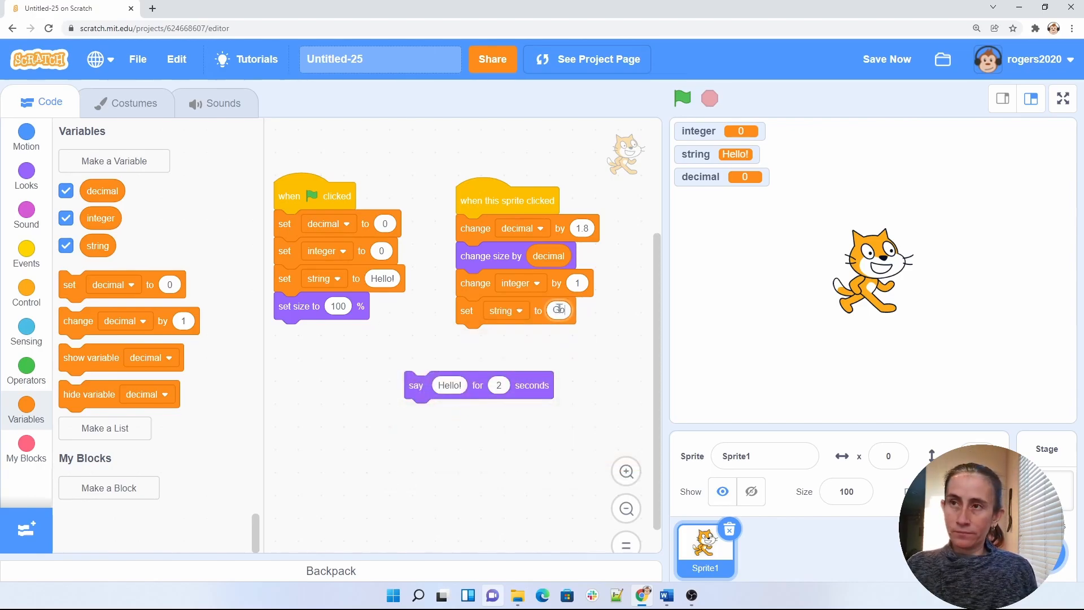
pyautogui.write('Goodbye')
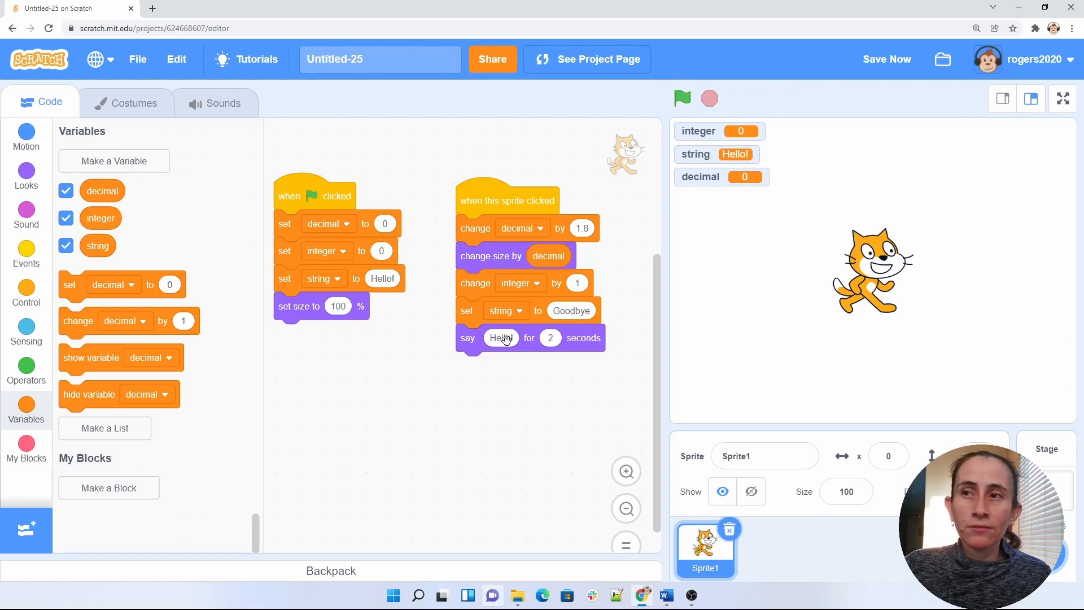
pyautogui.moveTo(521, 284)
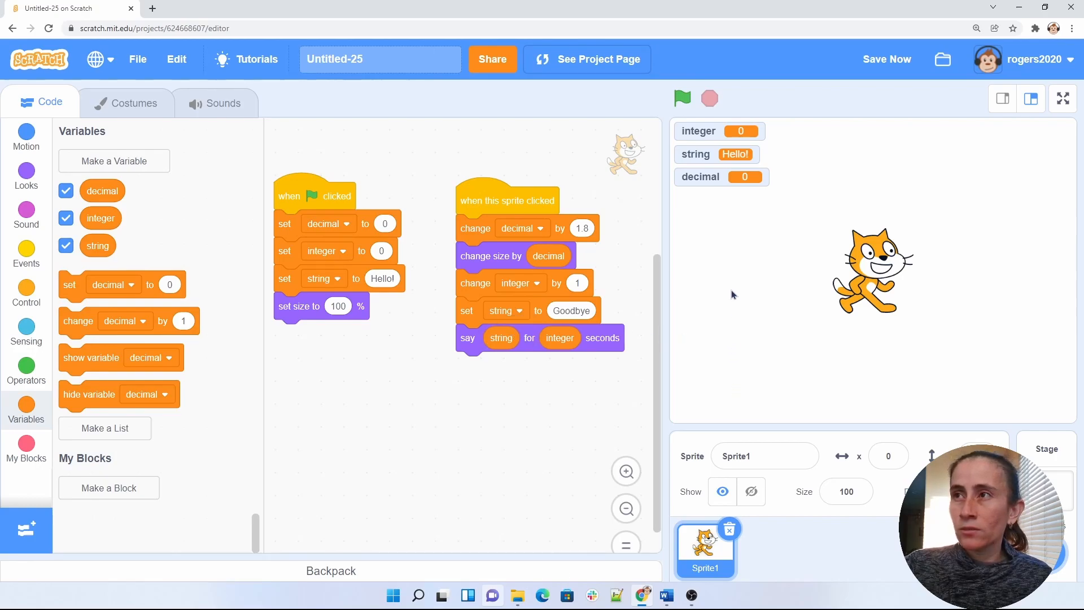
pyautogui.moveTo(851, 318)
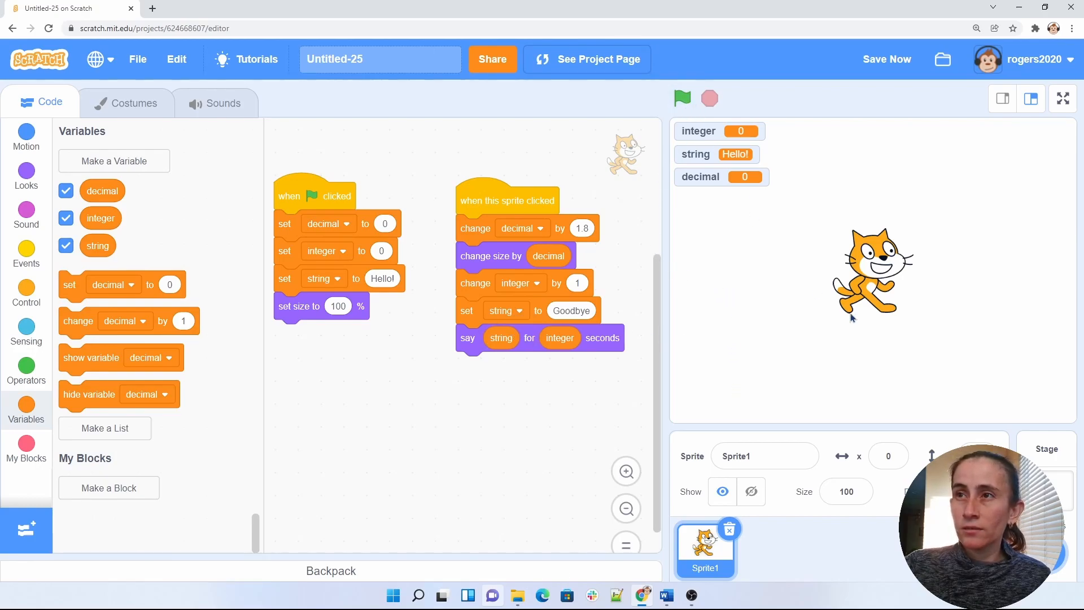
pyautogui.moveTo(870, 284)
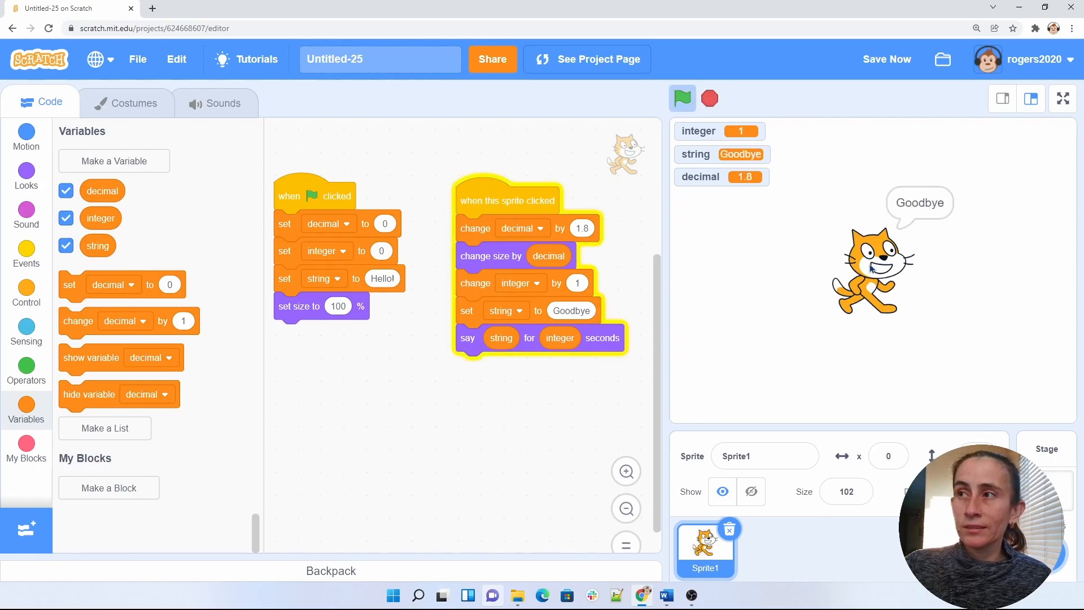
# - Click the cat five times, growing it to size 118 with integer 4 and decimal 7.2
pyautogui.click(708, 98)
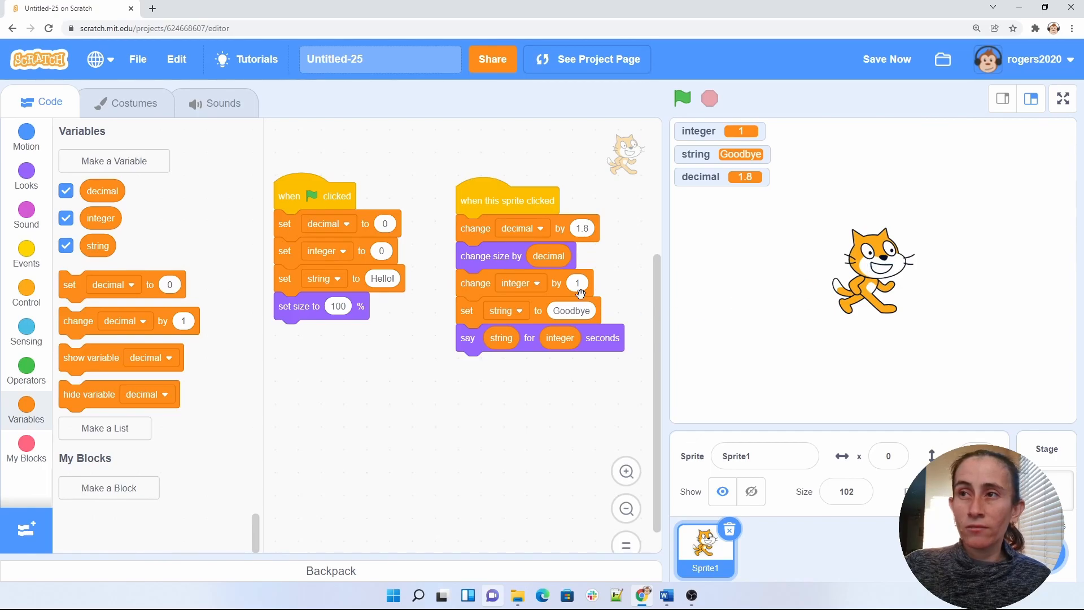
pyautogui.moveTo(736, 142)
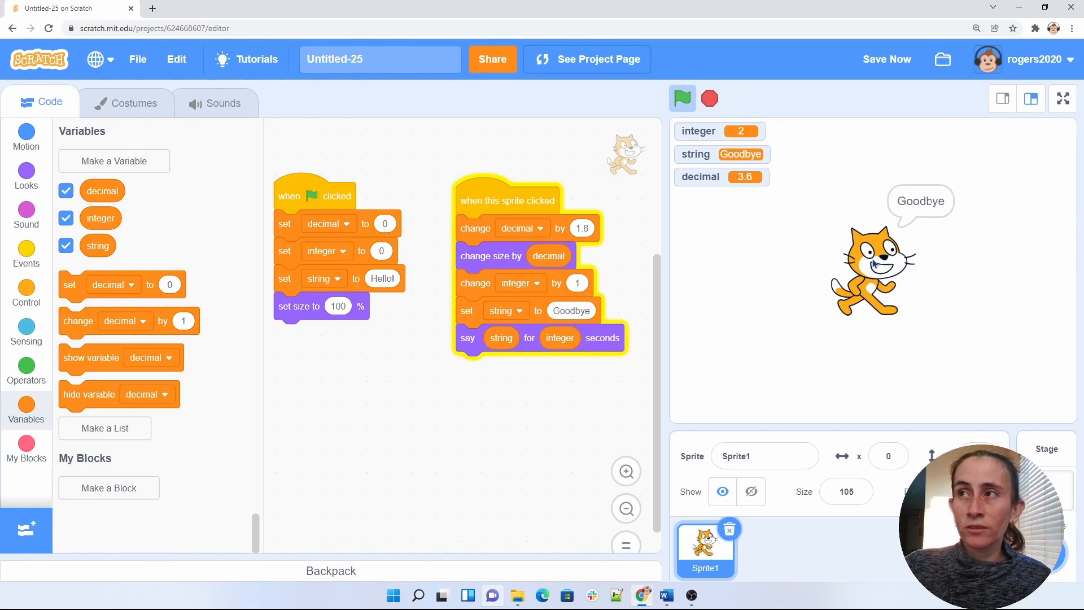
pyautogui.click(709, 98)
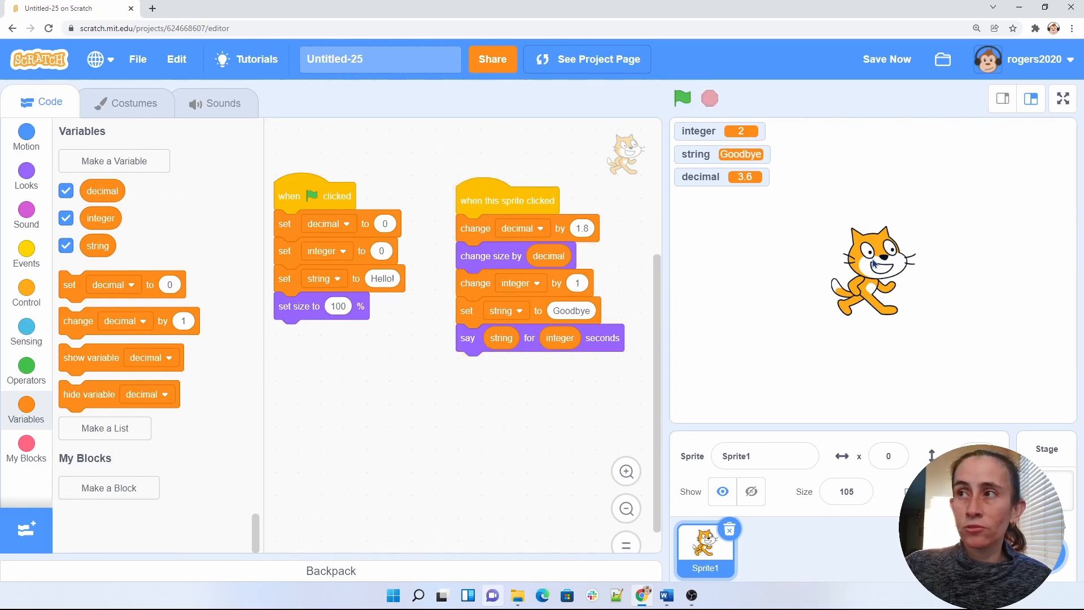
pyautogui.click(871, 270)
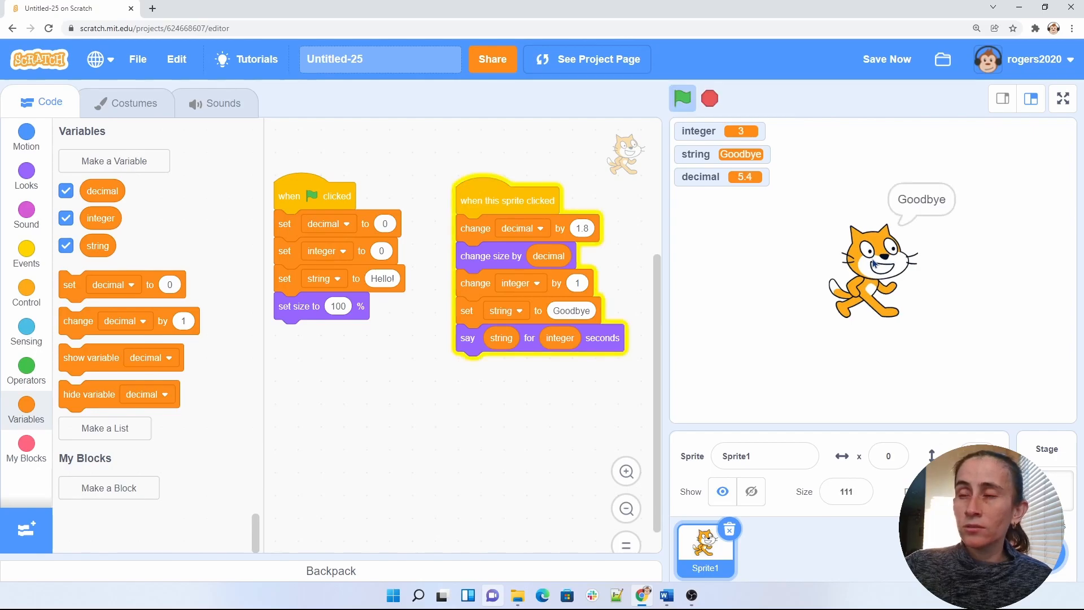
pyautogui.click(709, 98)
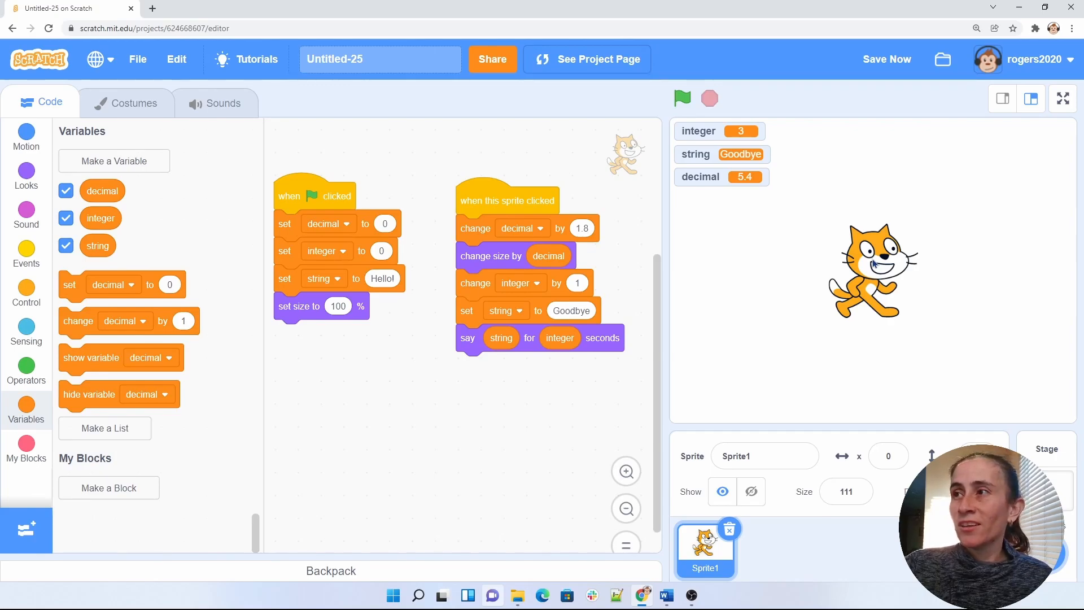
pyautogui.click(872, 270)
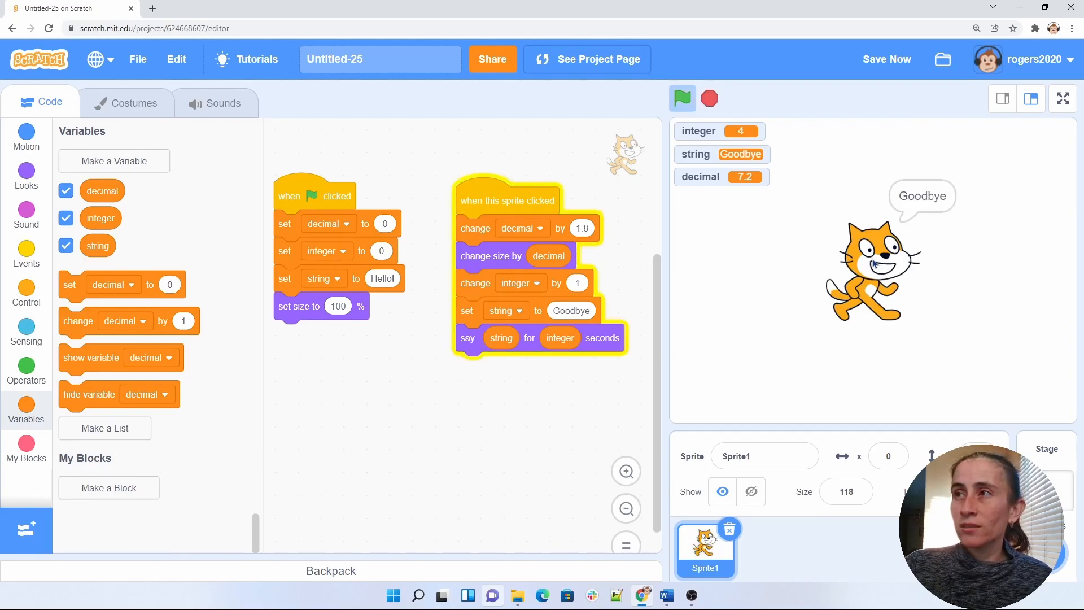